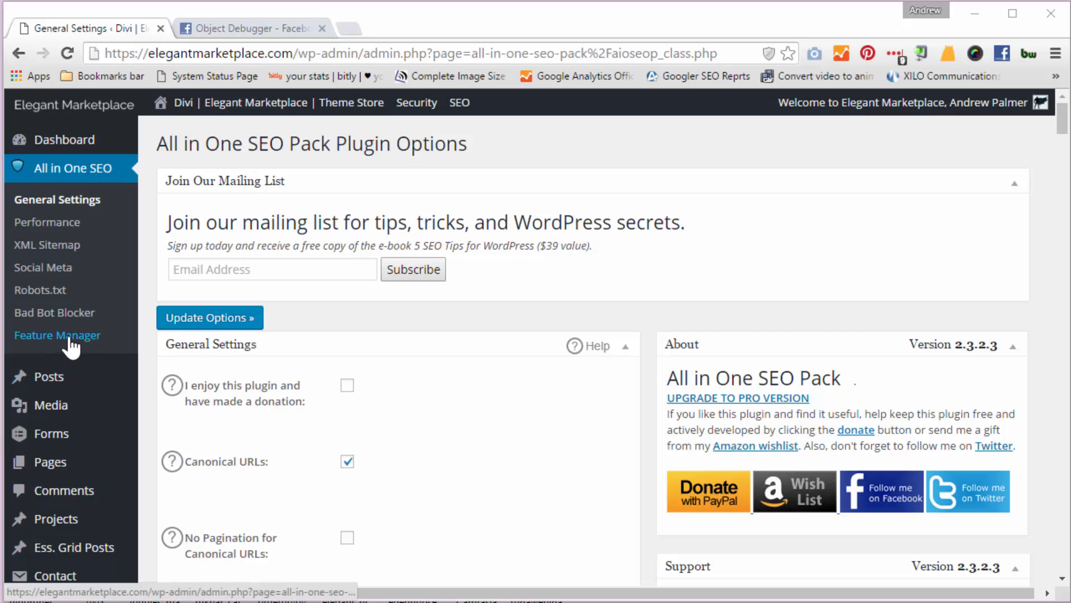
# - Open All in One SEO's Feature Manager and scroll to see XML Sitemaps and Social Meta active
pyautogui.click(57, 334)
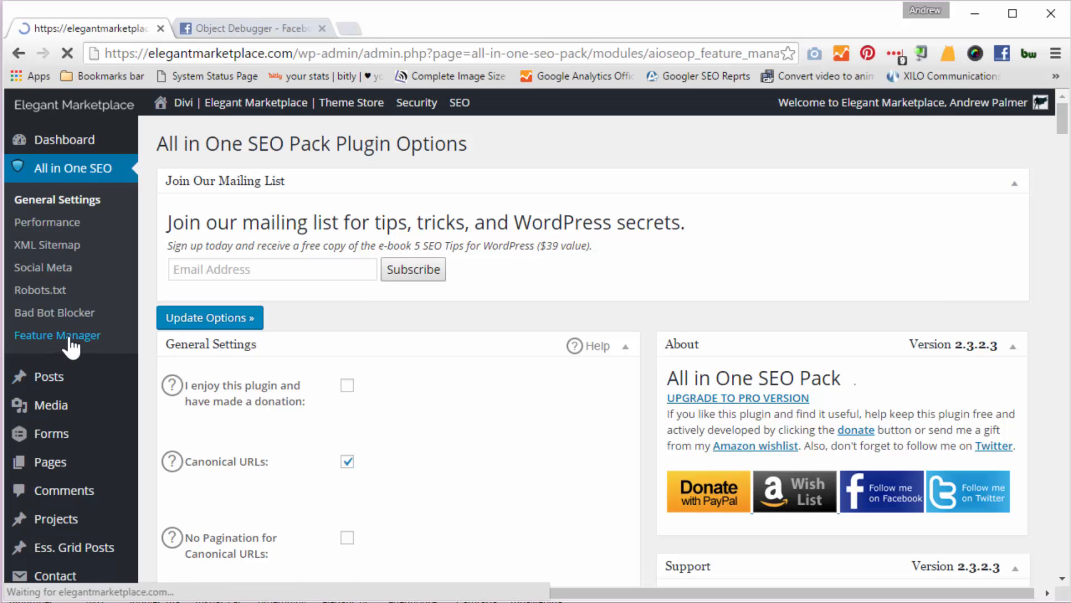
pyautogui.click(57, 335)
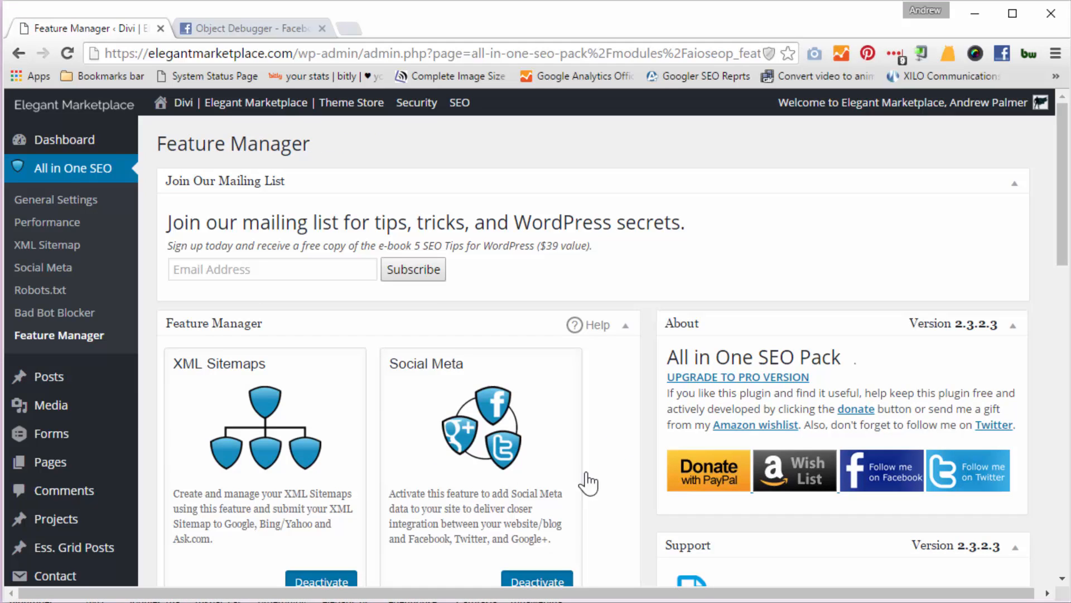
pyautogui.scroll(-3)
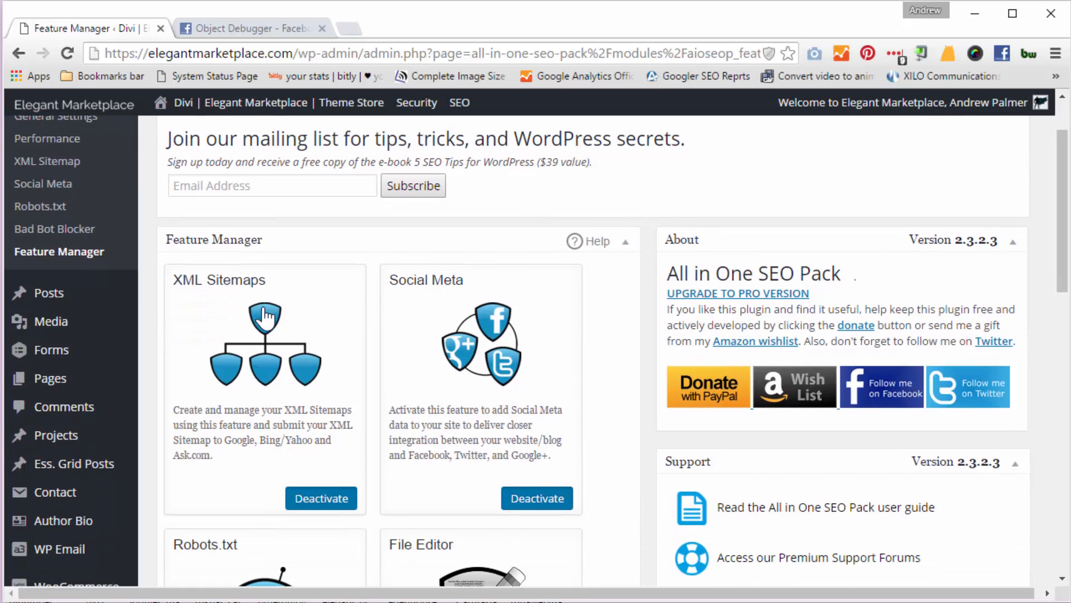
pyautogui.moveTo(299, 412)
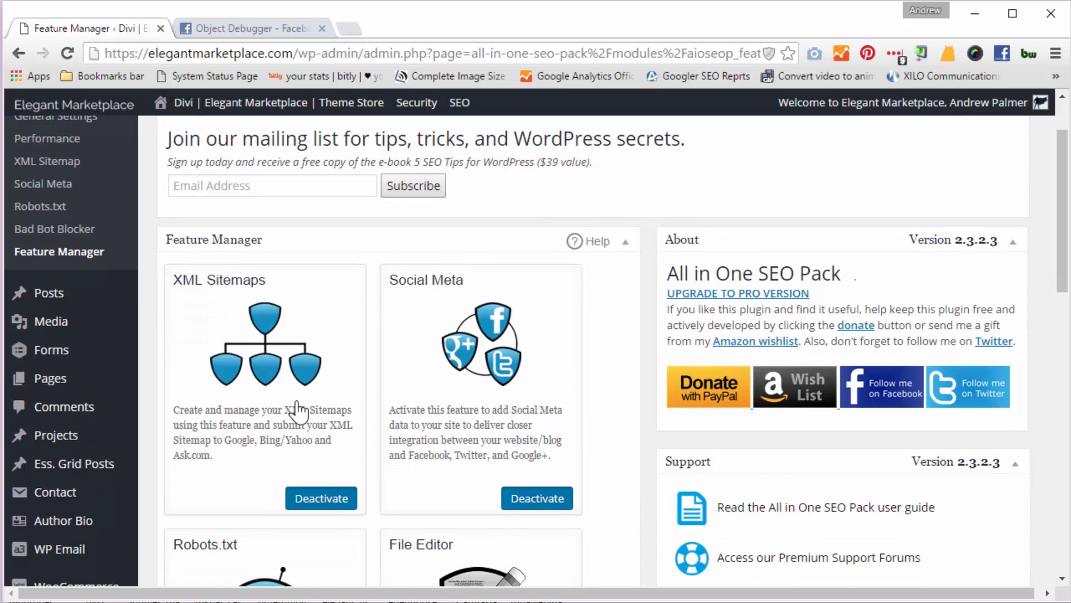
pyautogui.moveTo(526, 409)
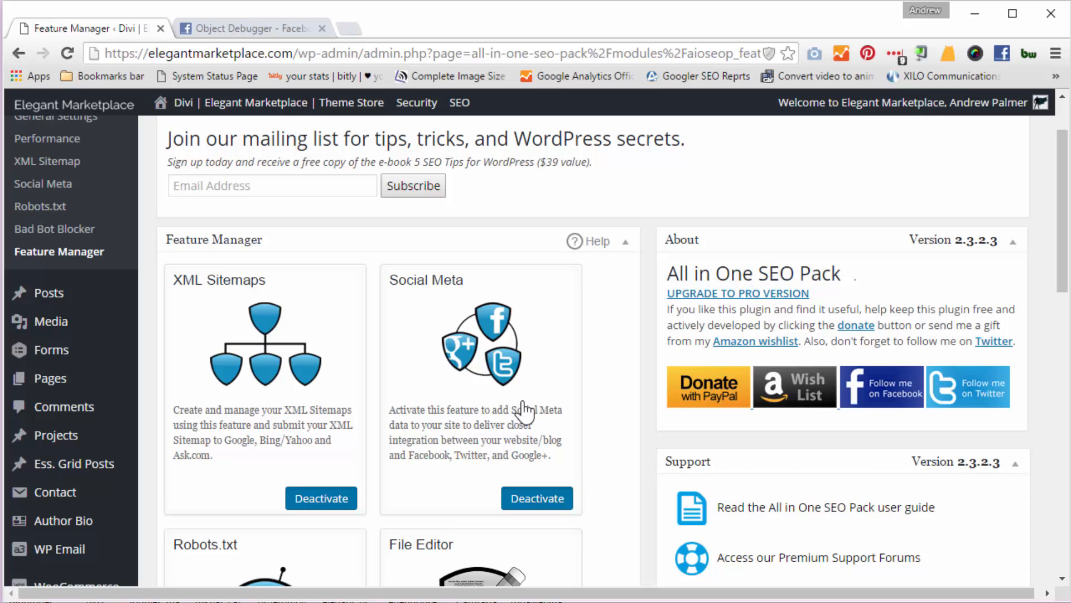
pyautogui.moveTo(481, 434)
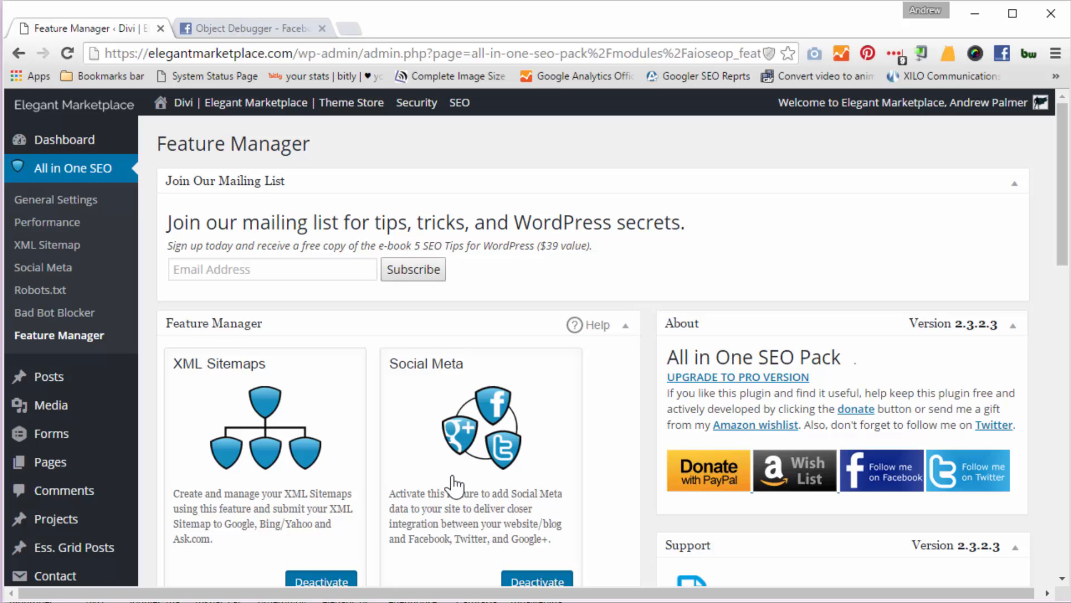
pyautogui.moveTo(243, 303)
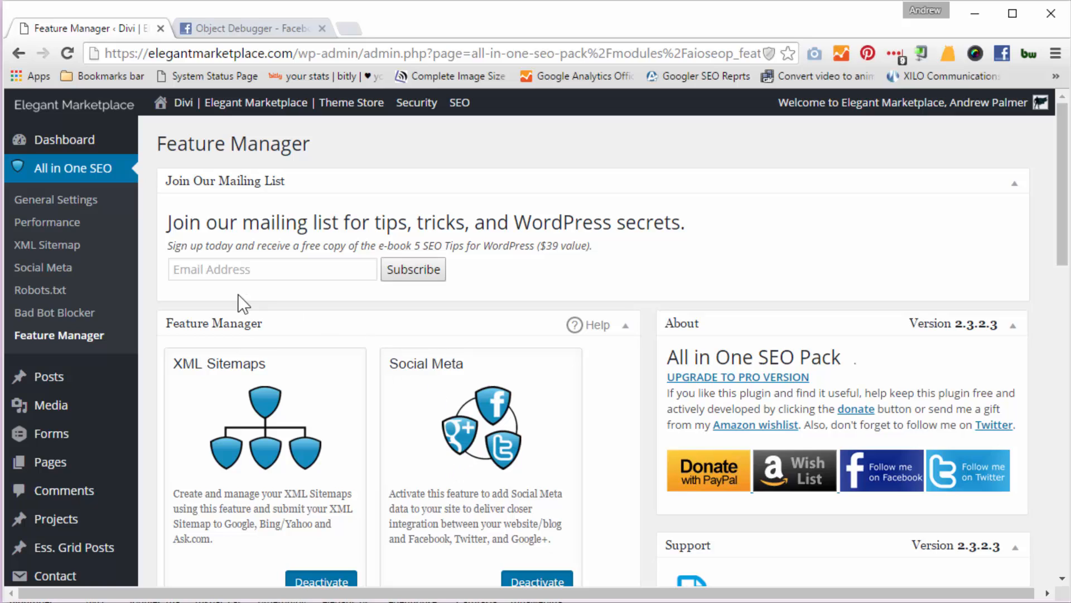
# - Open Social Meta settings and scroll through home page and featured-image settings
pyautogui.click(42, 267)
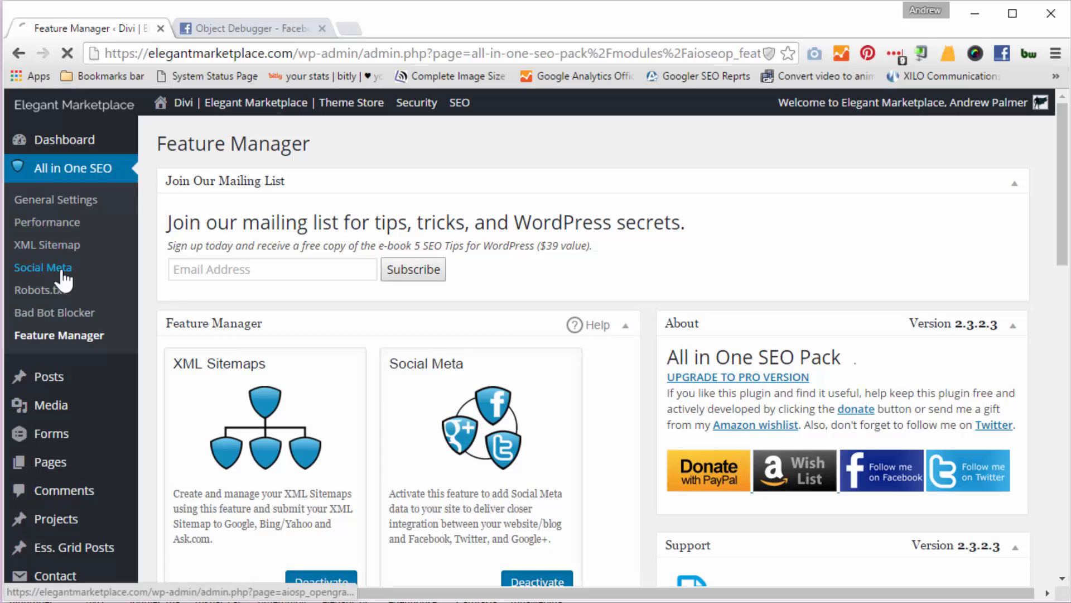
pyautogui.click(43, 267)
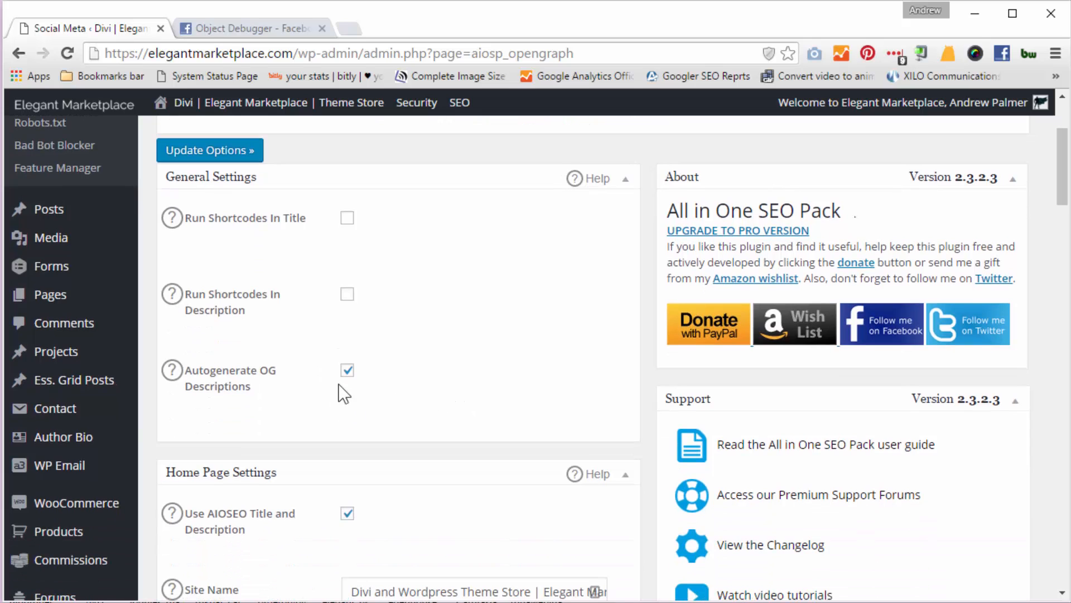
pyautogui.moveTo(442, 369)
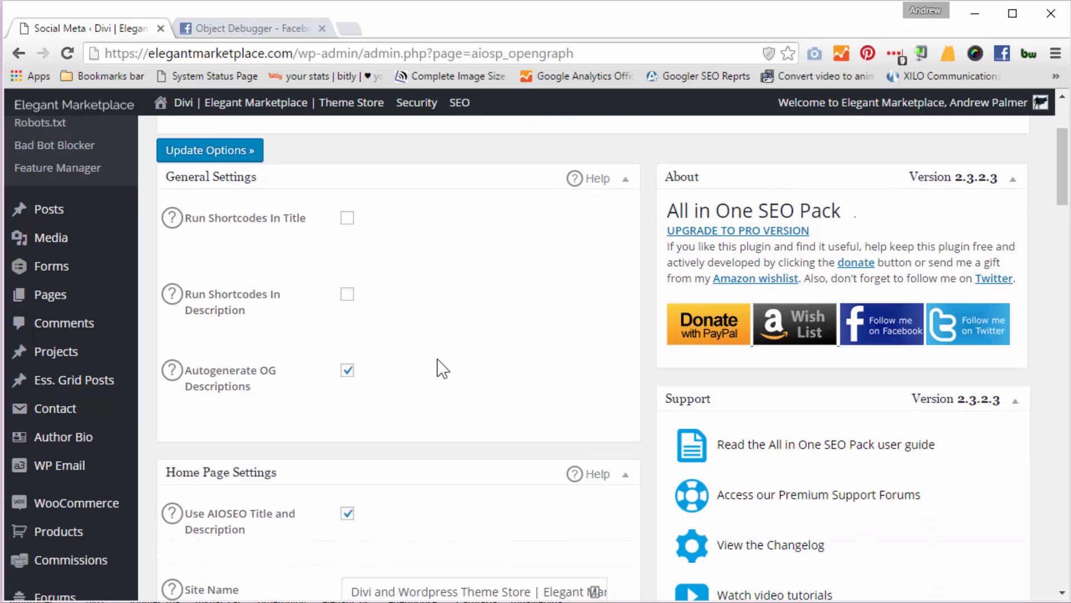
pyautogui.scroll(-3)
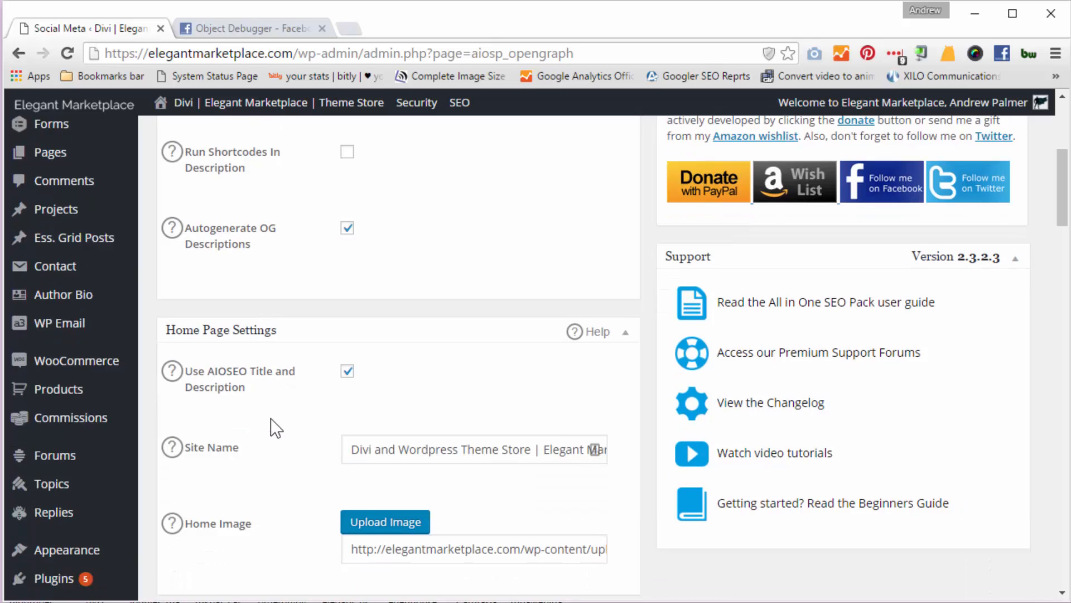
pyautogui.scroll(-3)
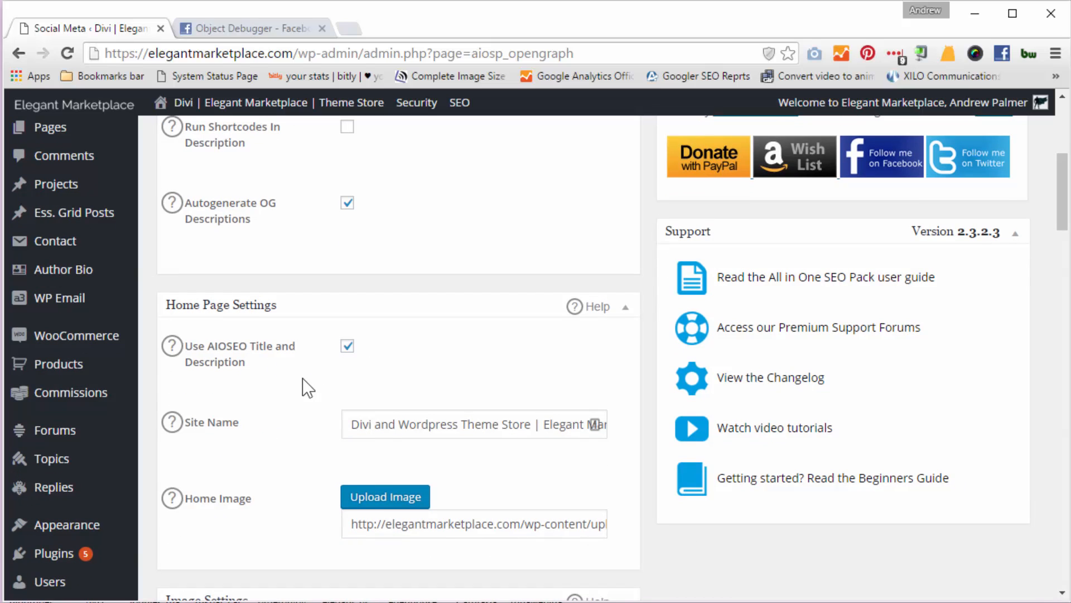
pyautogui.scroll(-3)
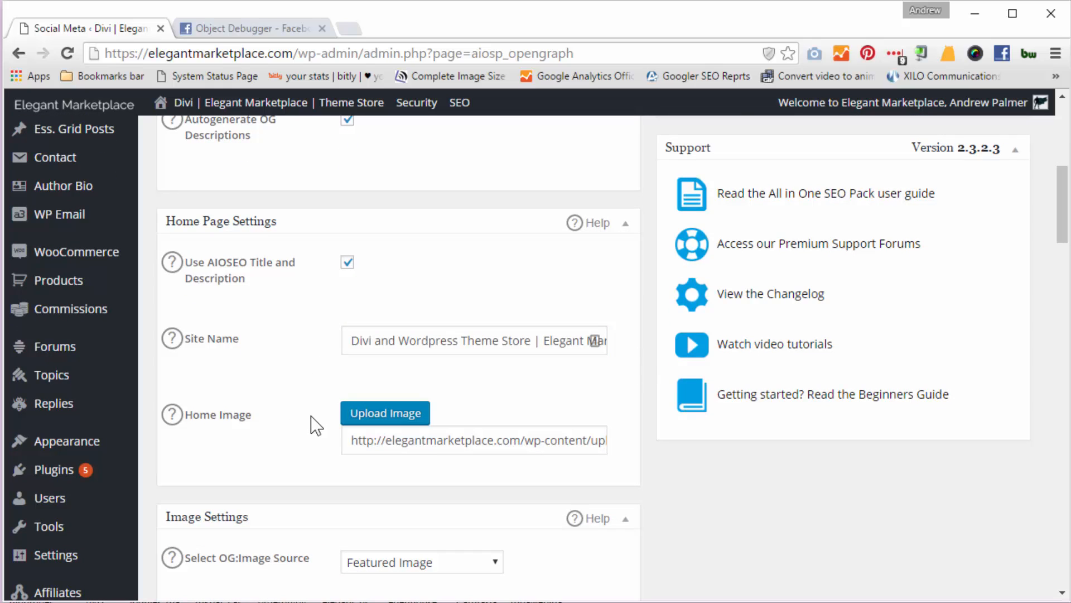
pyautogui.scroll(-3)
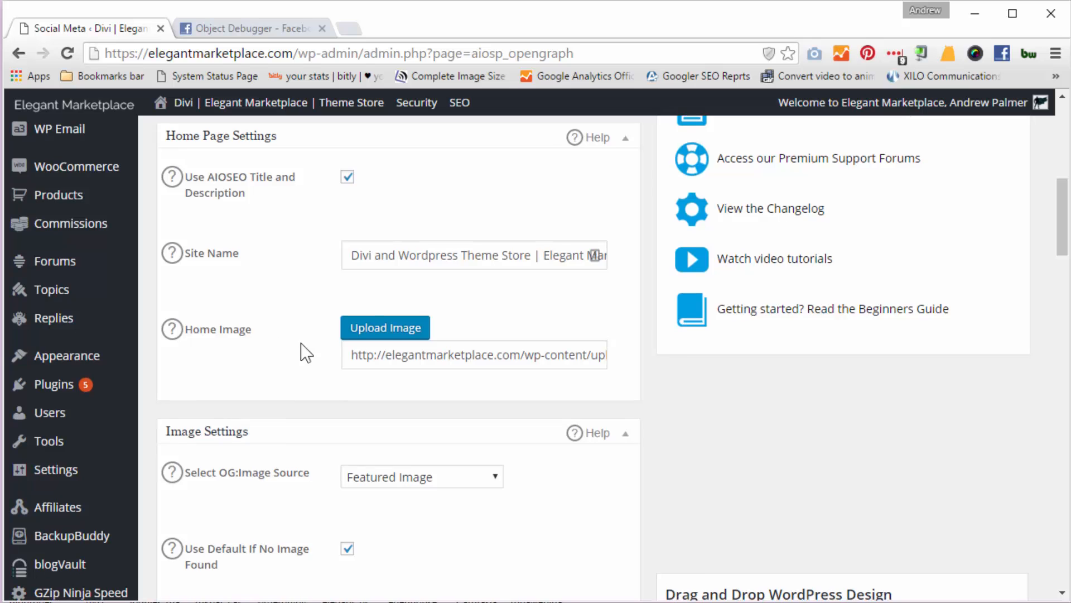
pyautogui.scroll(-3)
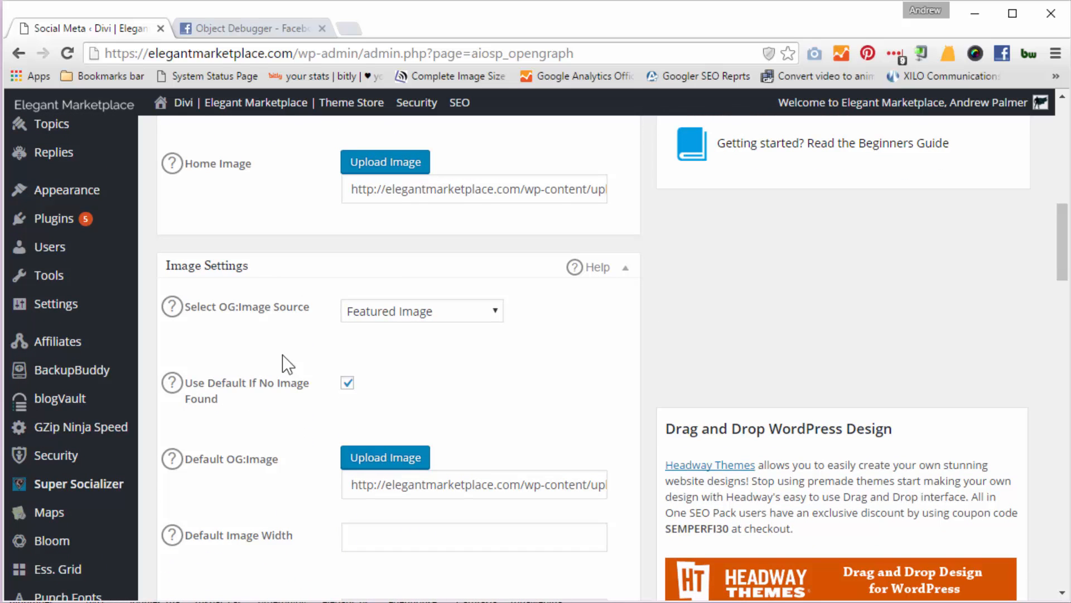
pyautogui.click(422, 311)
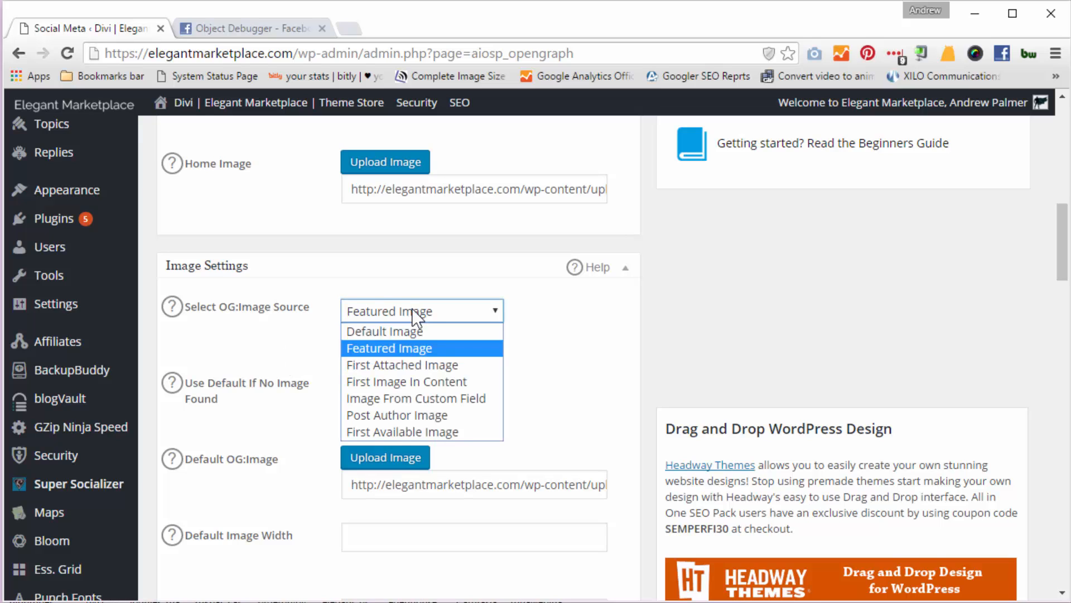
pyautogui.moveTo(402, 364)
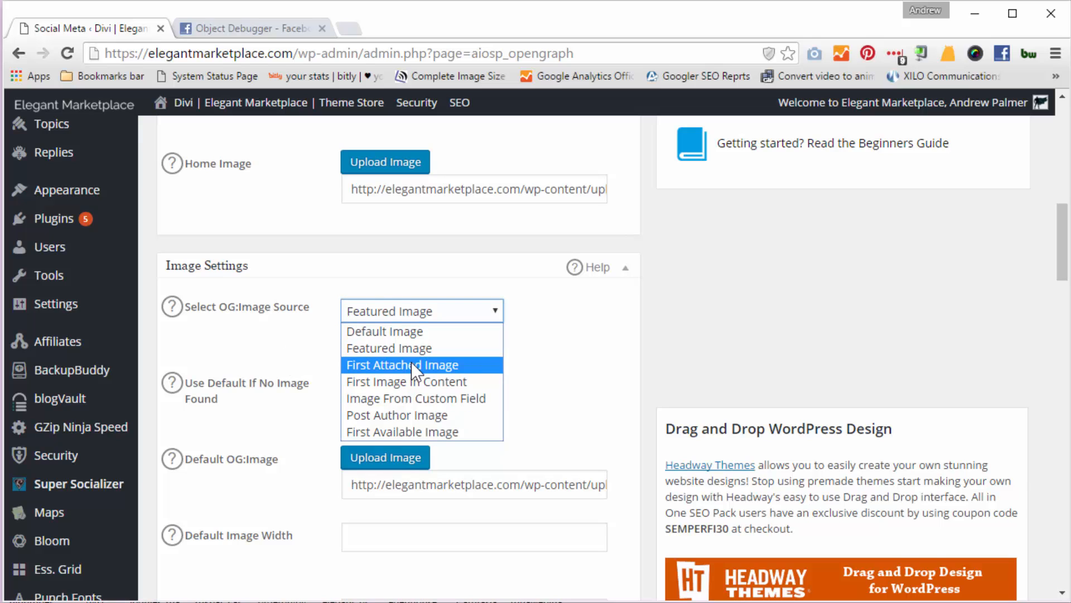
pyautogui.moveTo(423, 381)
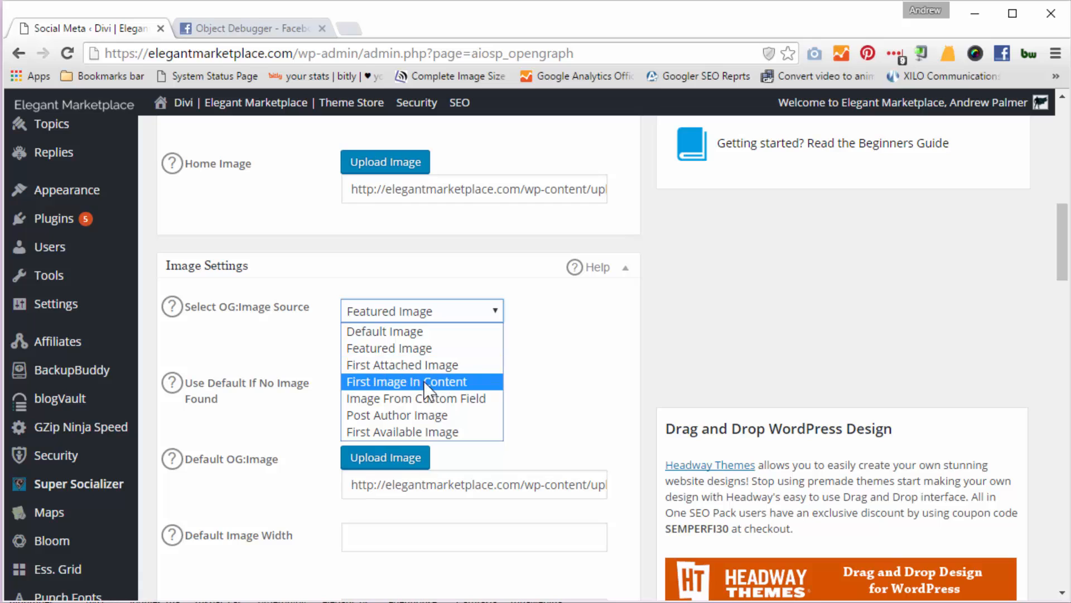
pyautogui.moveTo(415, 398)
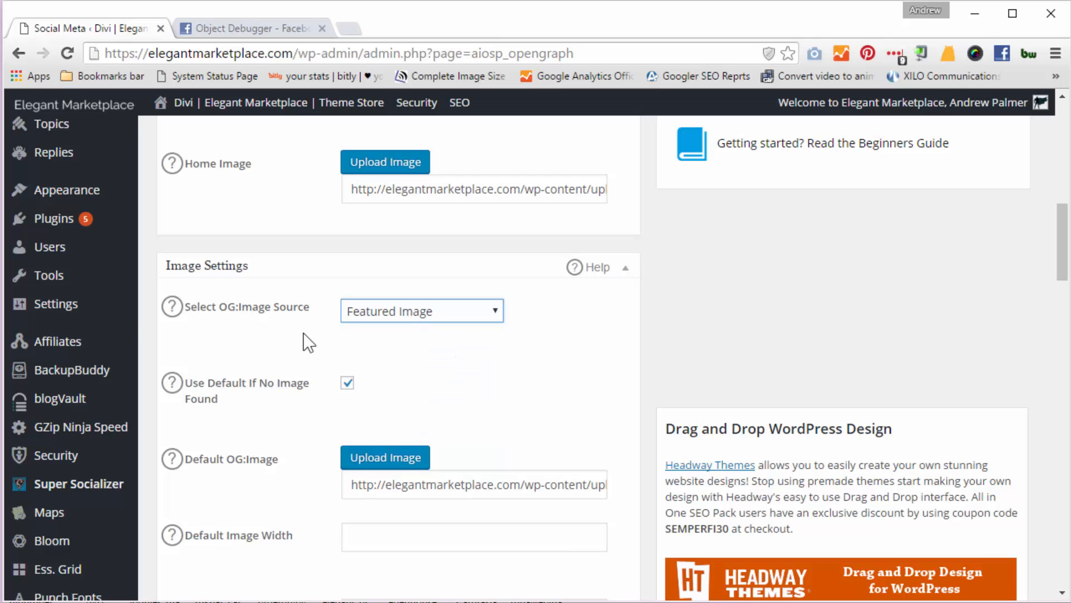
pyautogui.moveTo(303, 350)
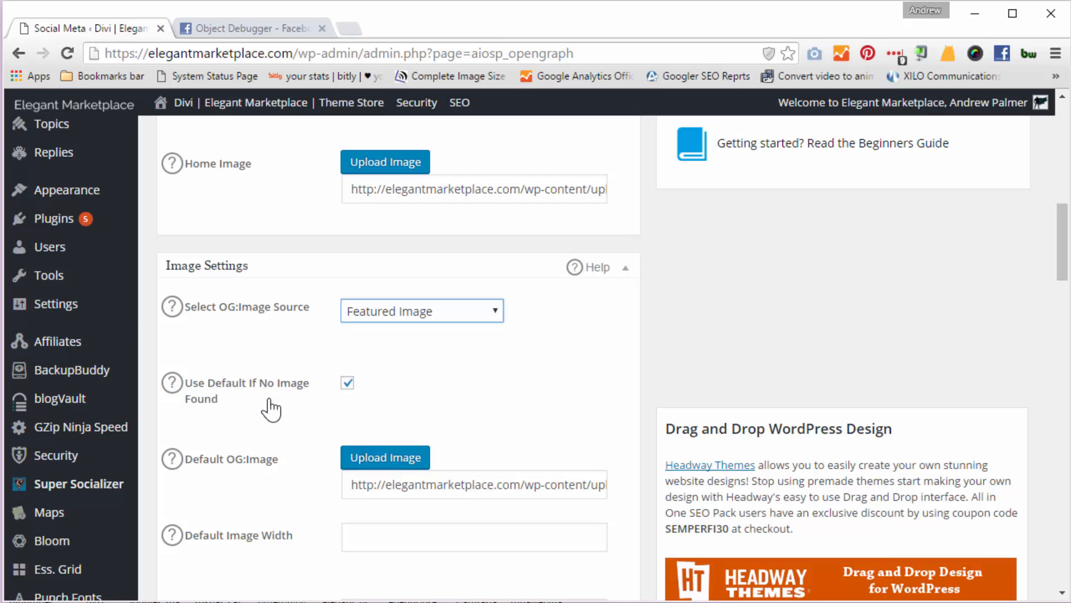
pyautogui.click(346, 382)
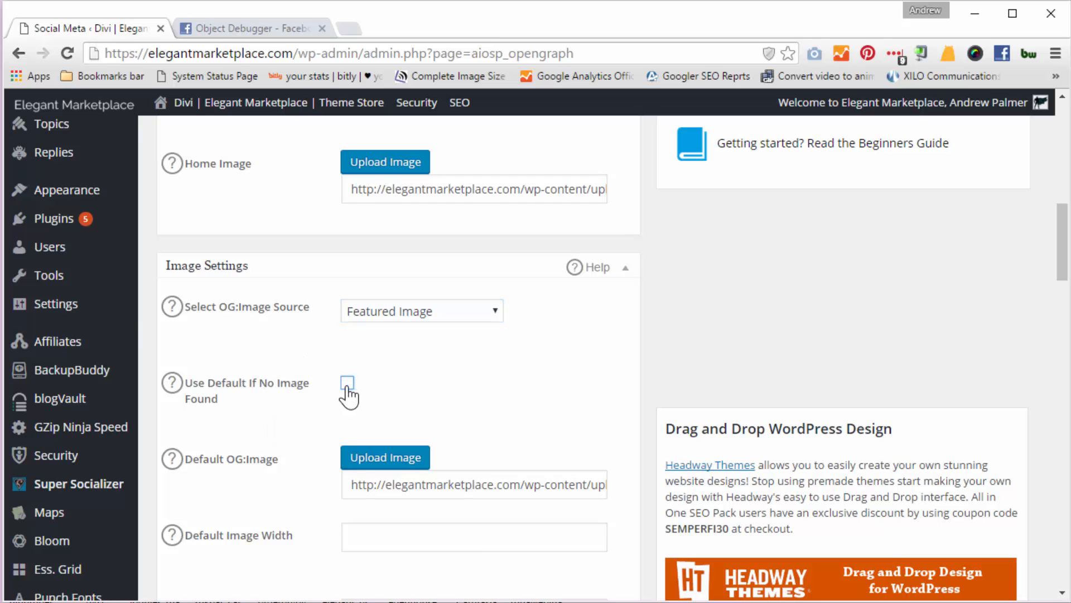
pyautogui.click(347, 382)
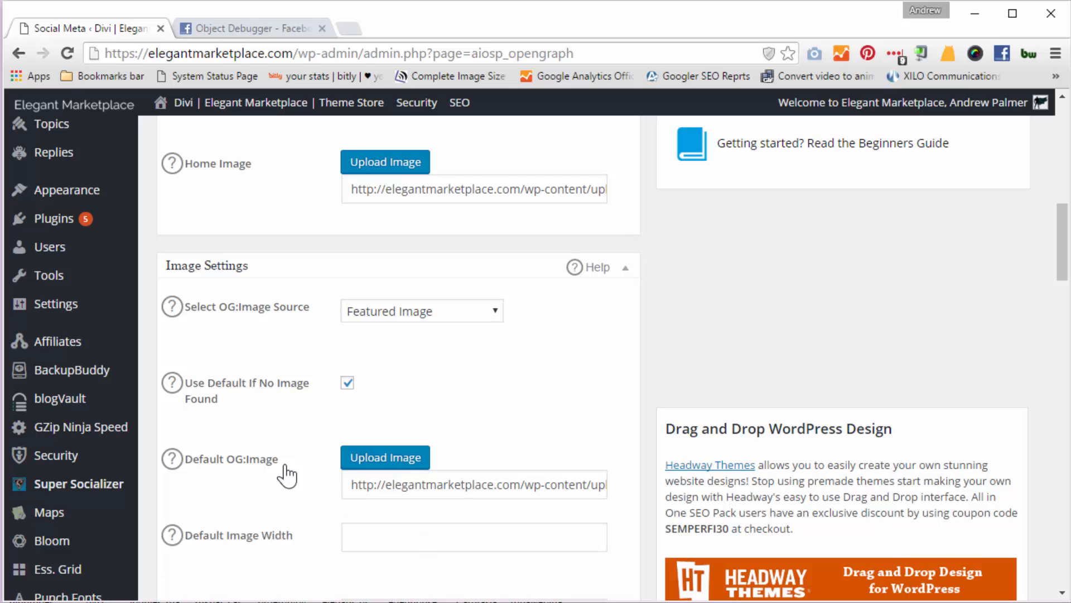
pyautogui.scroll(-3)
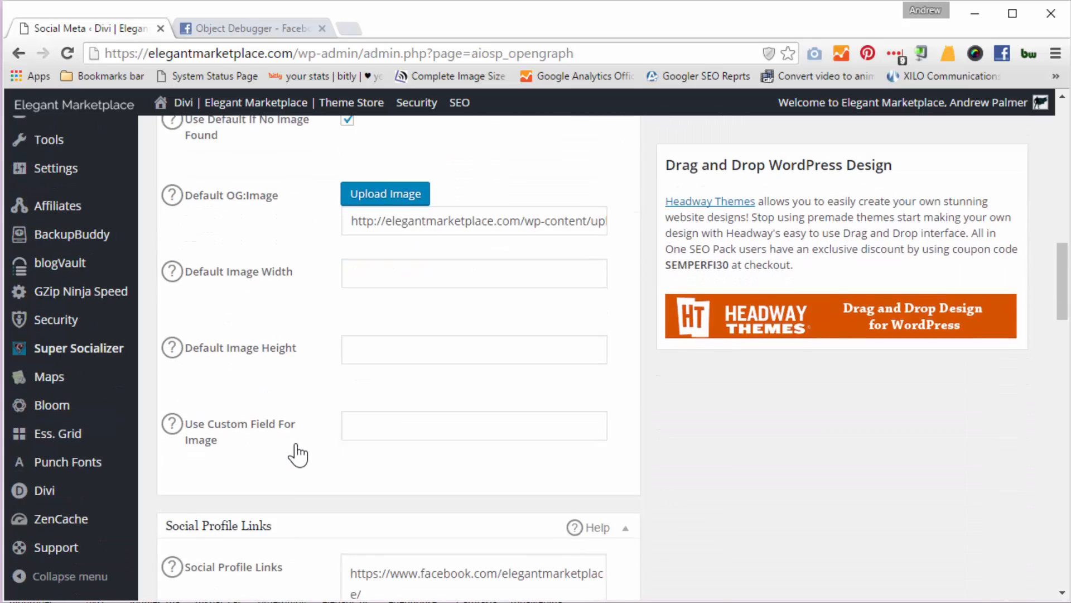
pyautogui.scroll(-3)
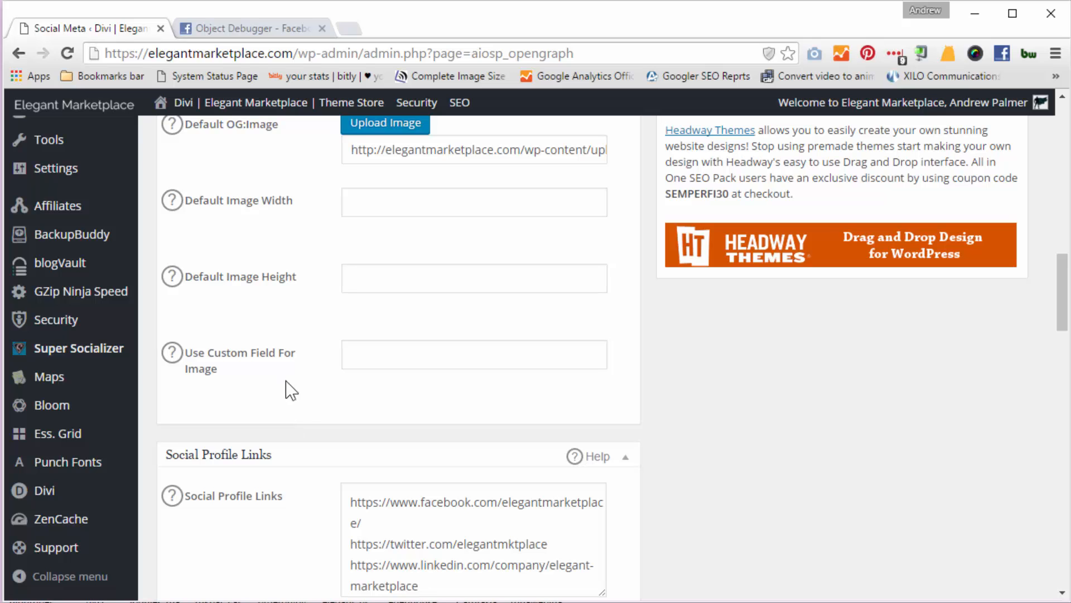
pyautogui.moveTo(292, 379)
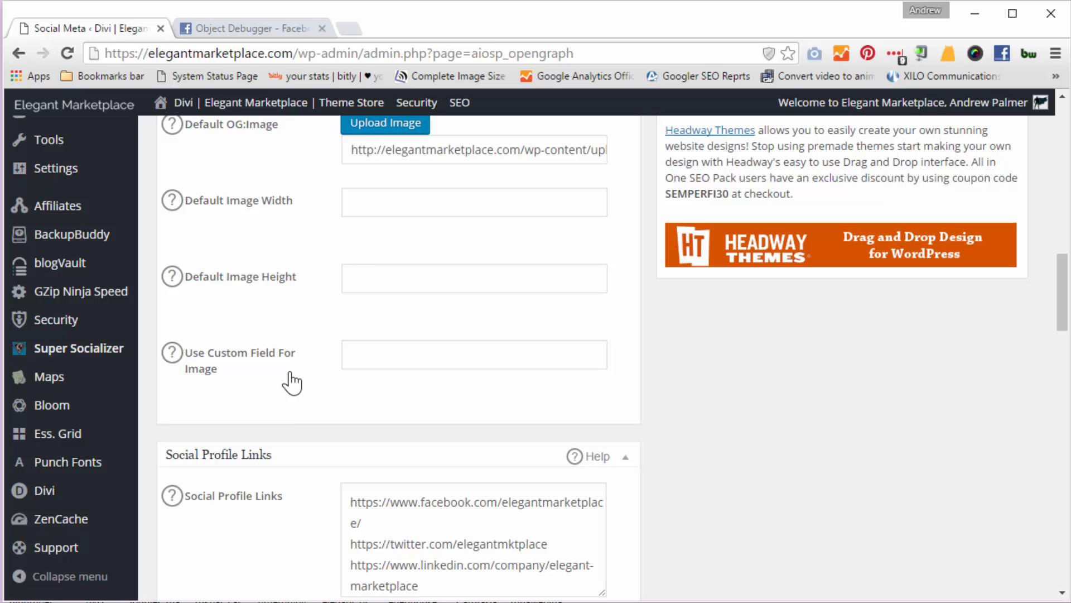
pyautogui.scroll(-3)
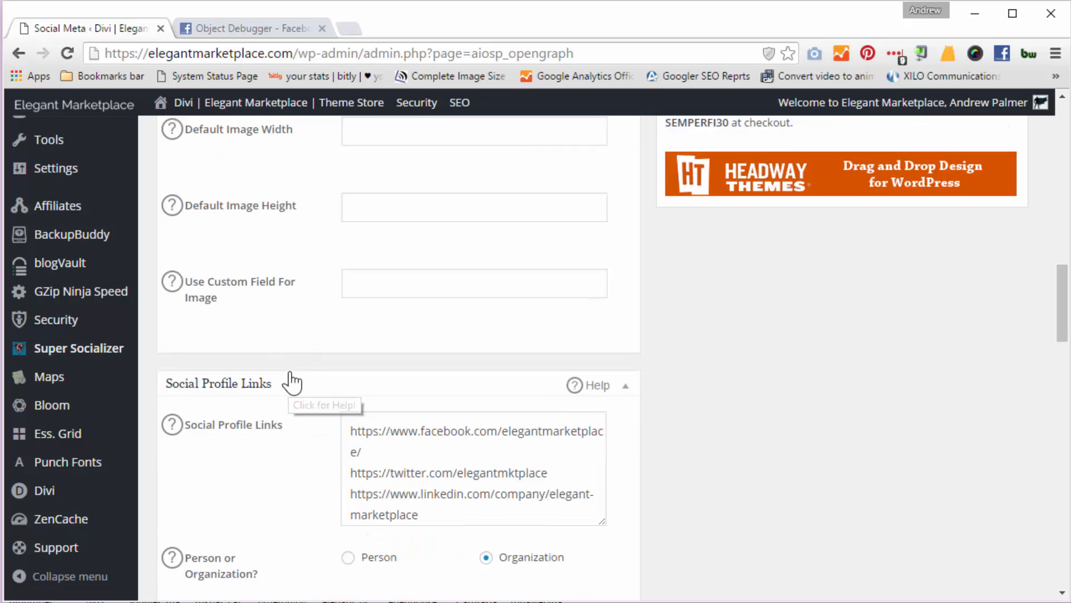
pyautogui.scroll(-3)
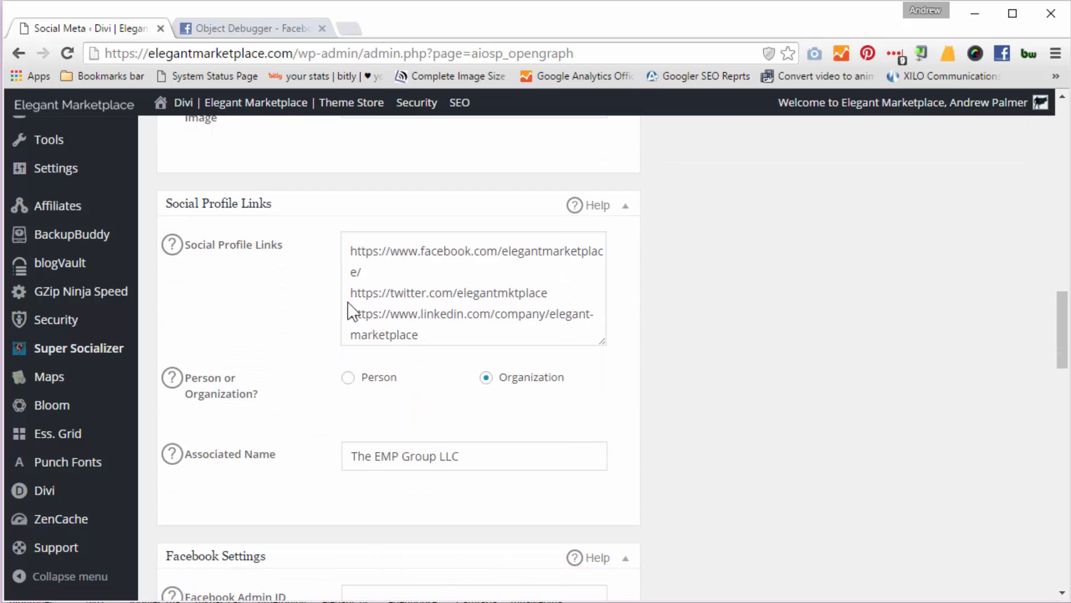
pyautogui.scroll(-3)
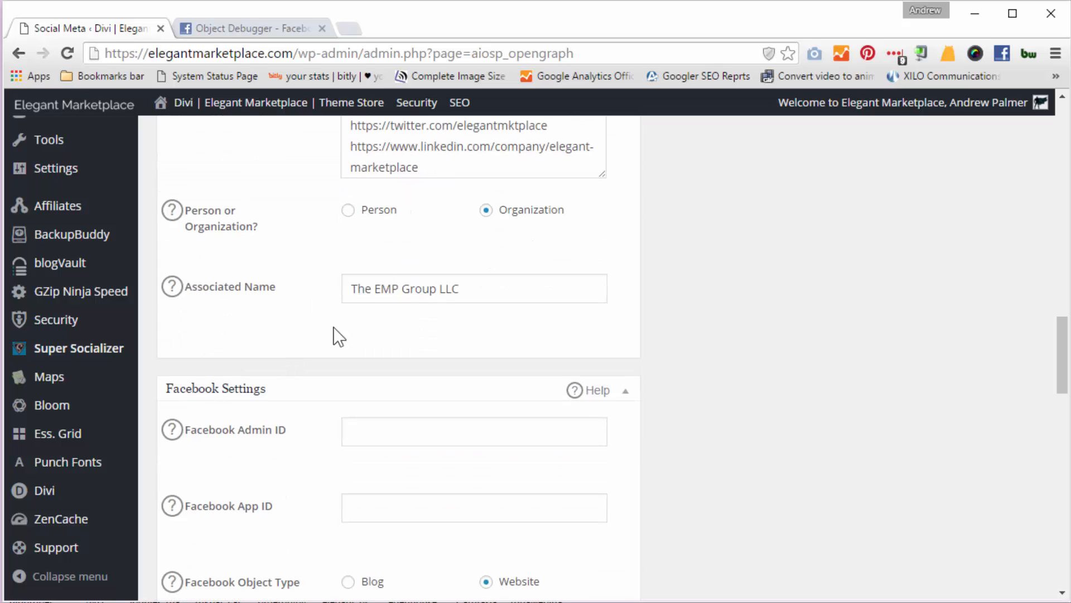
pyautogui.scroll(-3)
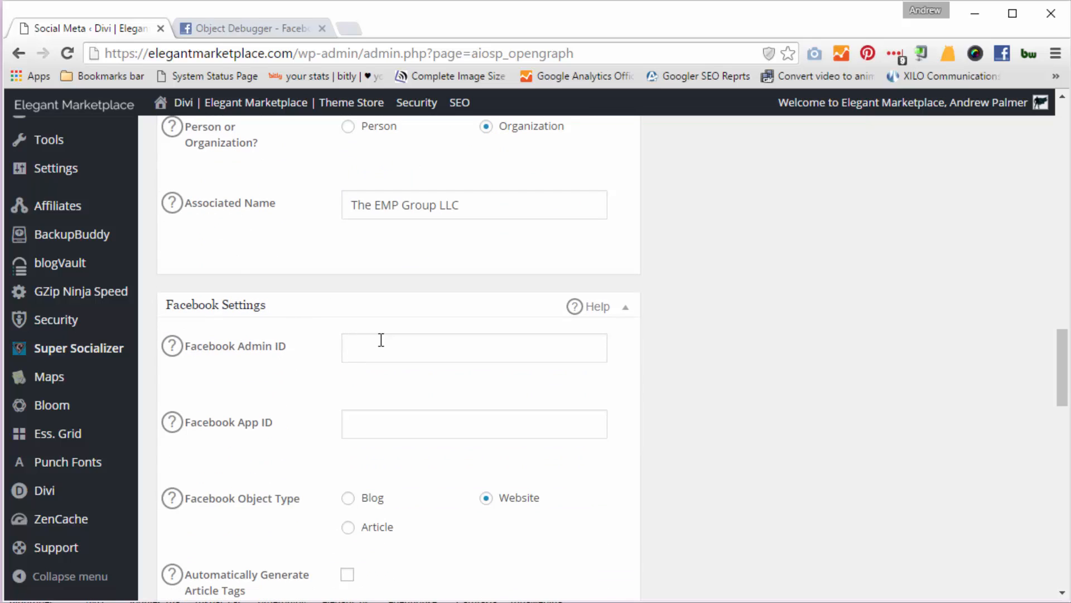
pyautogui.moveTo(299, 360)
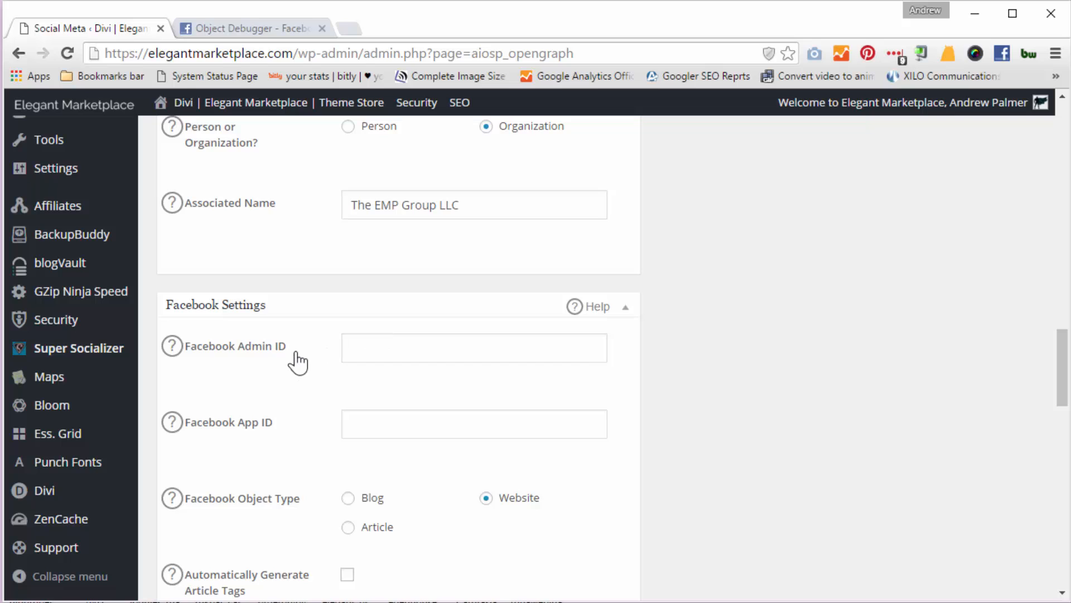
pyautogui.scroll(-3)
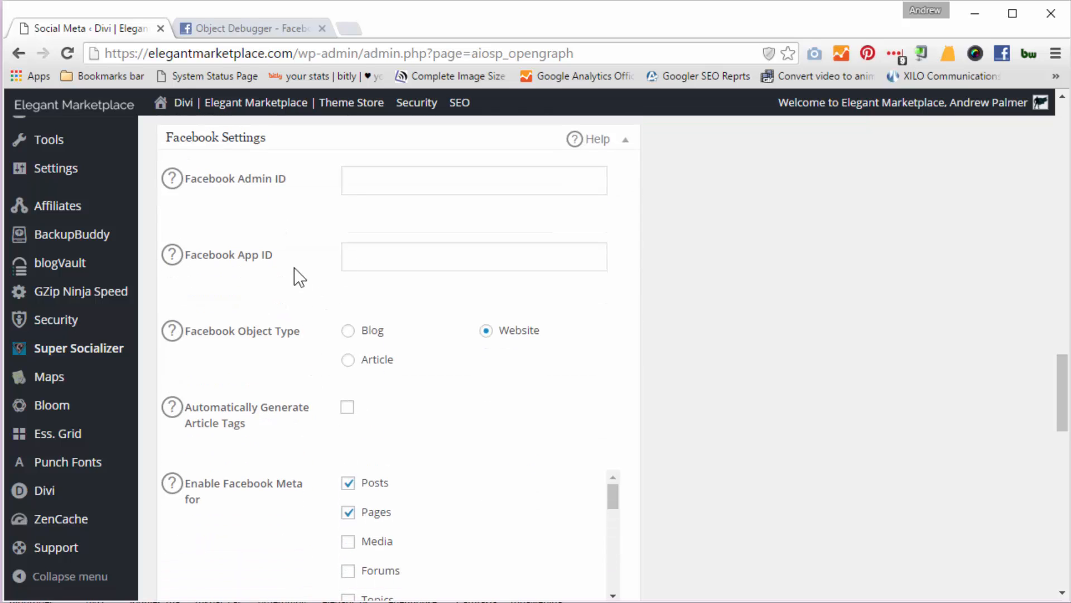
pyautogui.moveTo(302, 314)
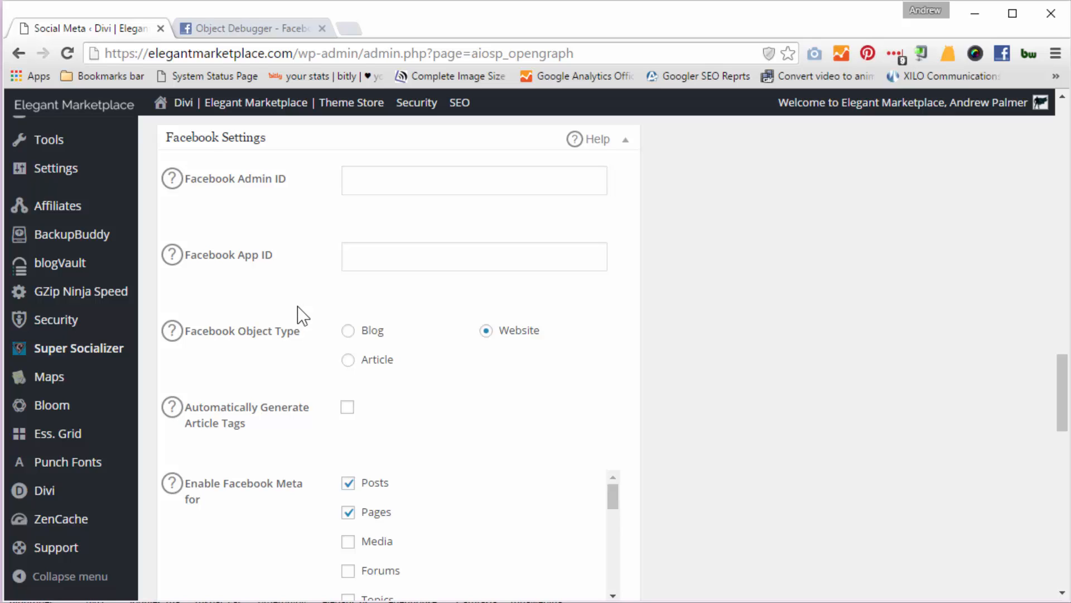
pyautogui.scroll(-3)
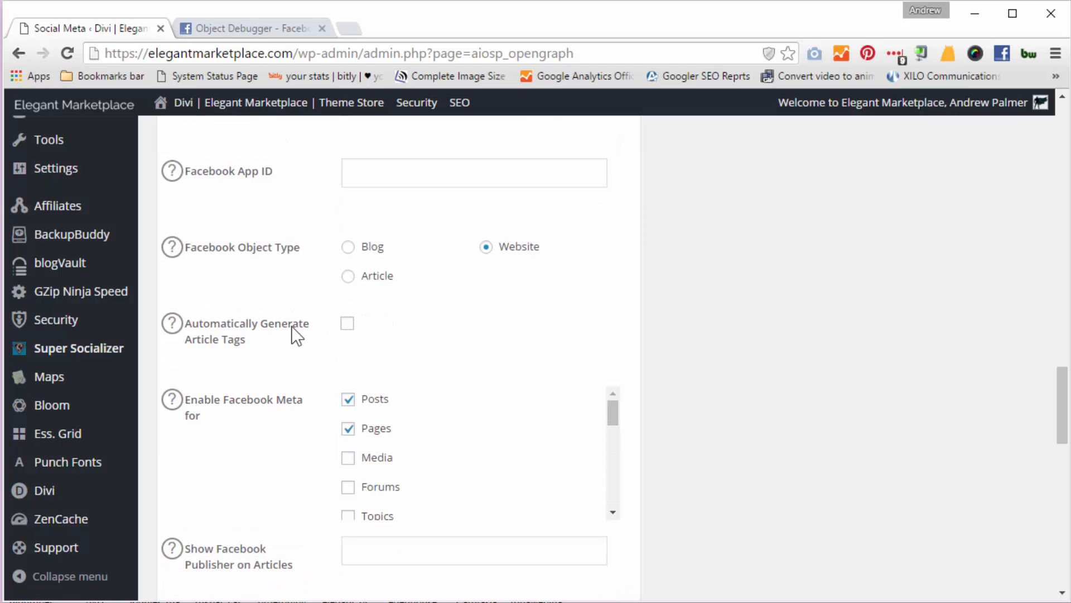
pyautogui.moveTo(350, 271)
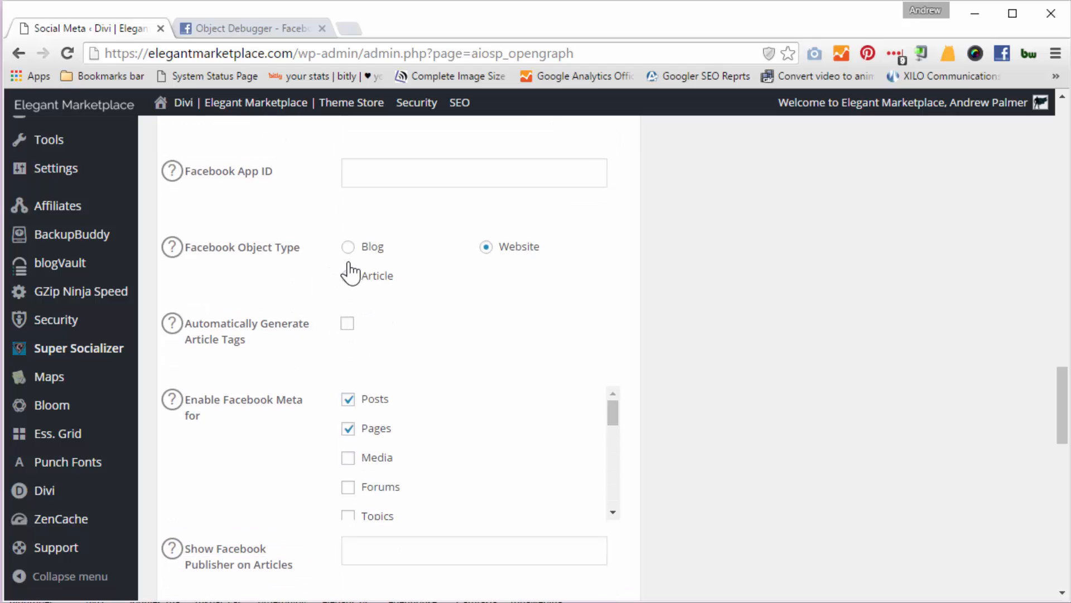
pyautogui.scroll(-3)
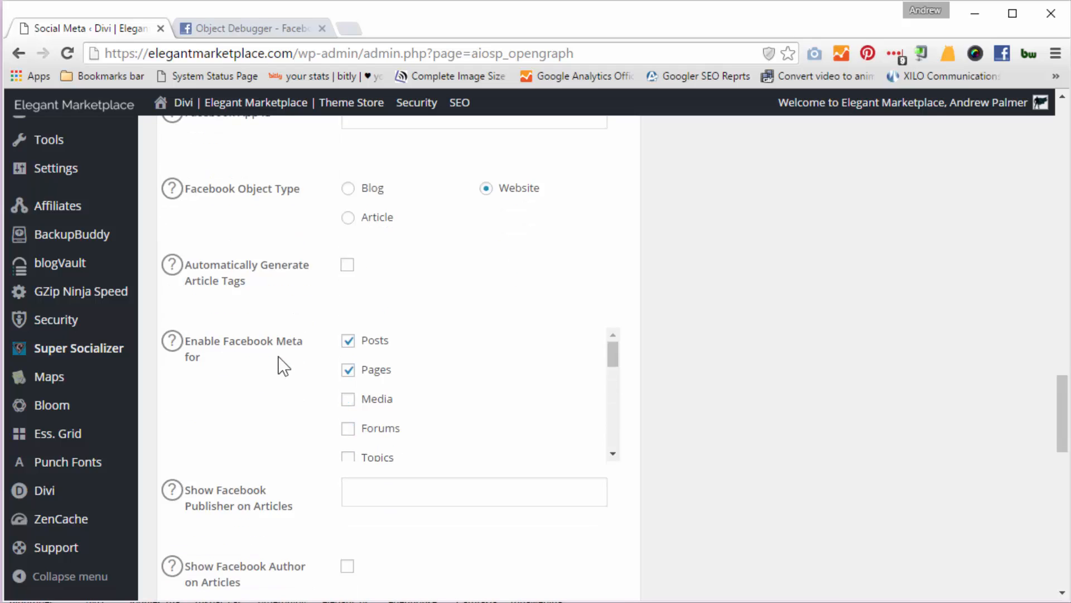
pyautogui.scroll(-3)
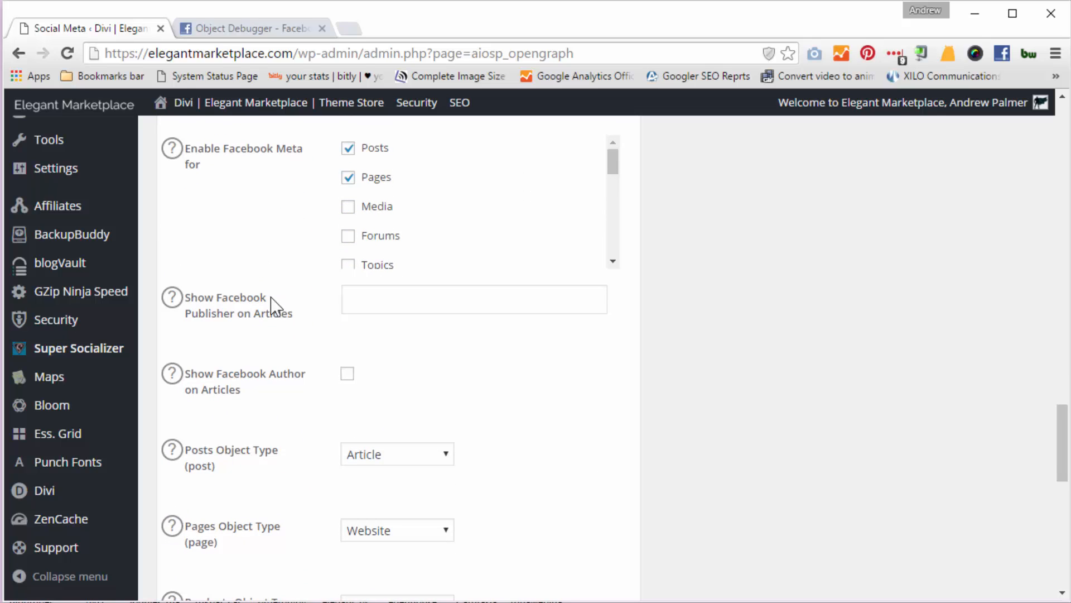
pyautogui.moveTo(572, 241)
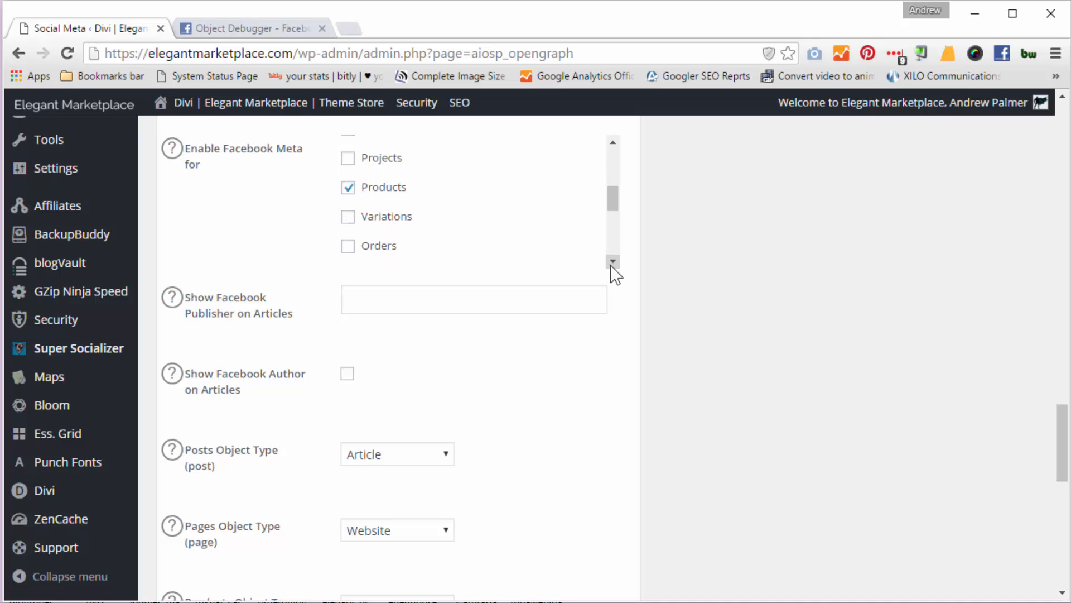
pyautogui.click(612, 262)
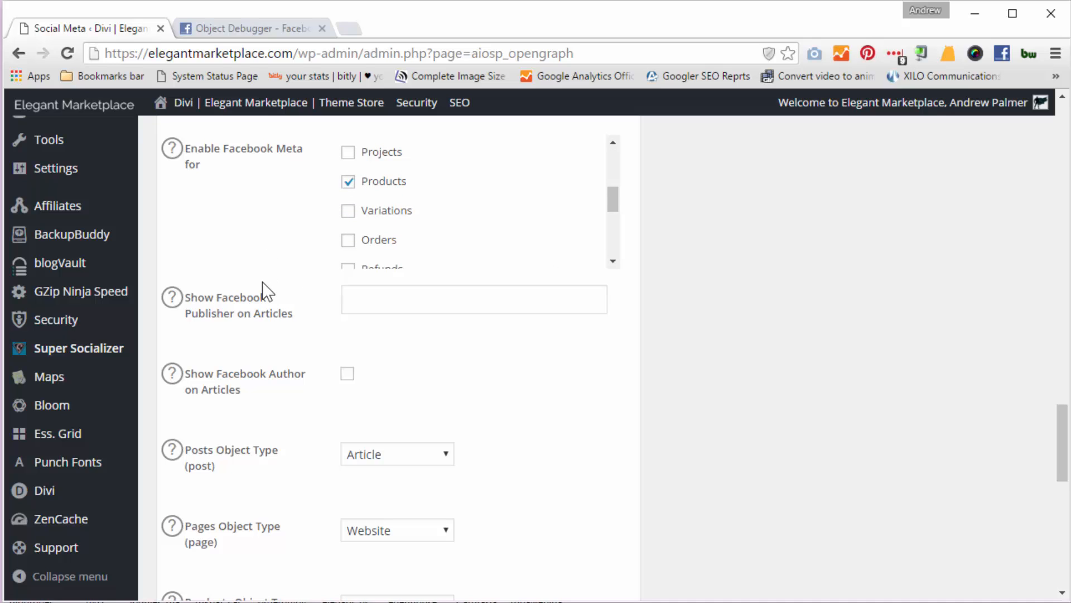
pyautogui.moveTo(322, 308)
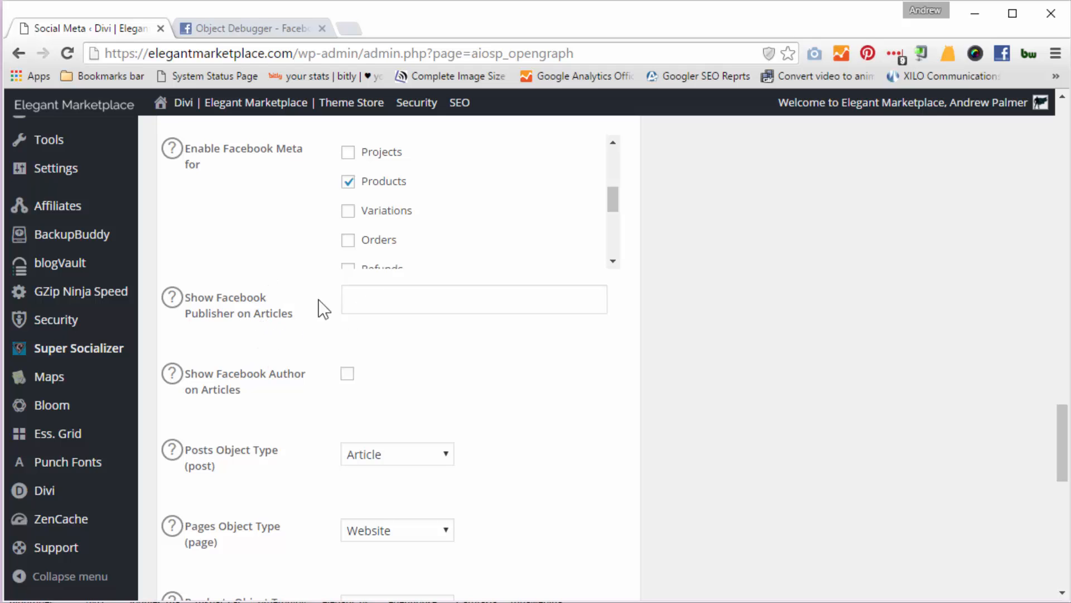
pyautogui.scroll(-3)
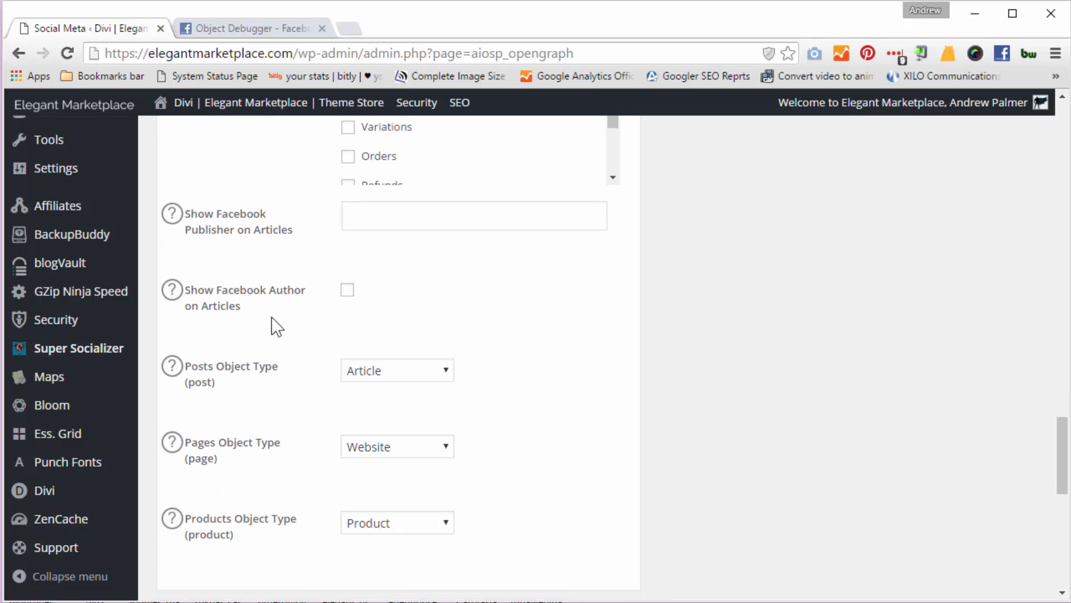
pyautogui.scroll(-3)
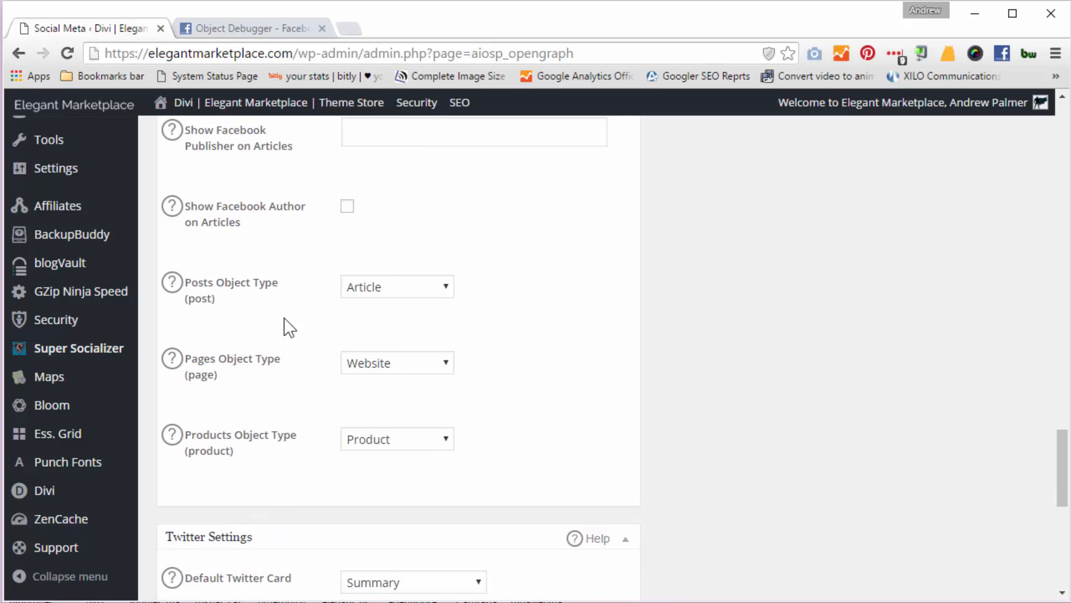
pyautogui.moveTo(282, 321)
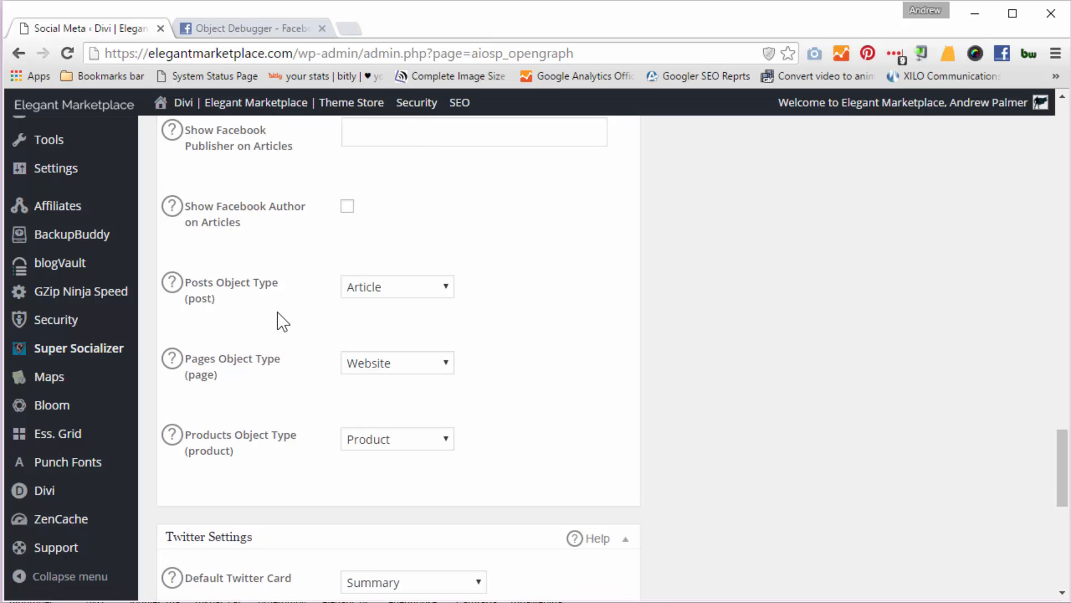
pyautogui.scroll(-3)
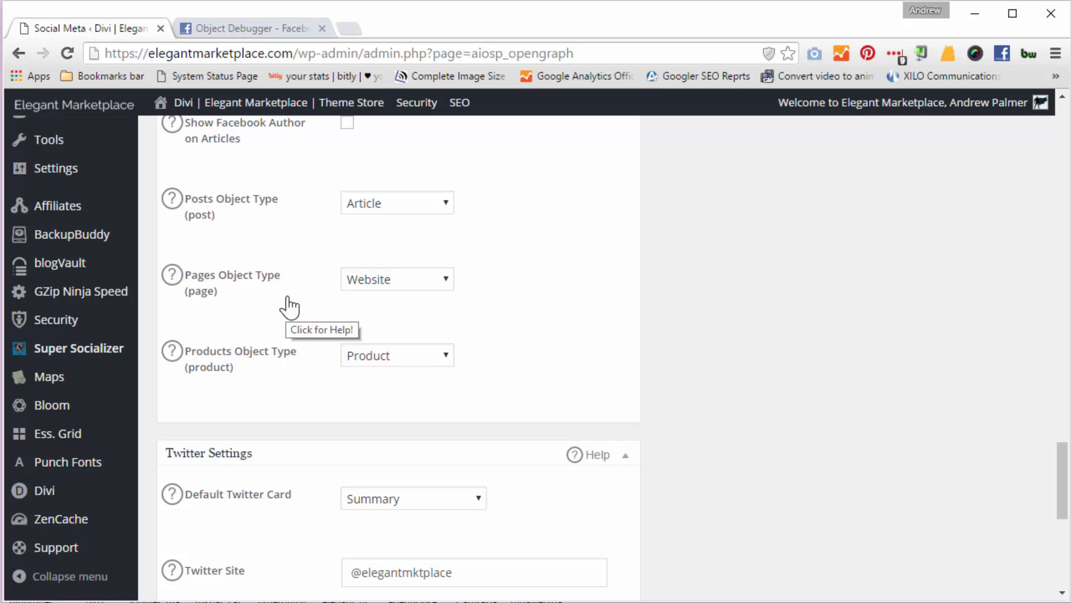
pyautogui.scroll(-3)
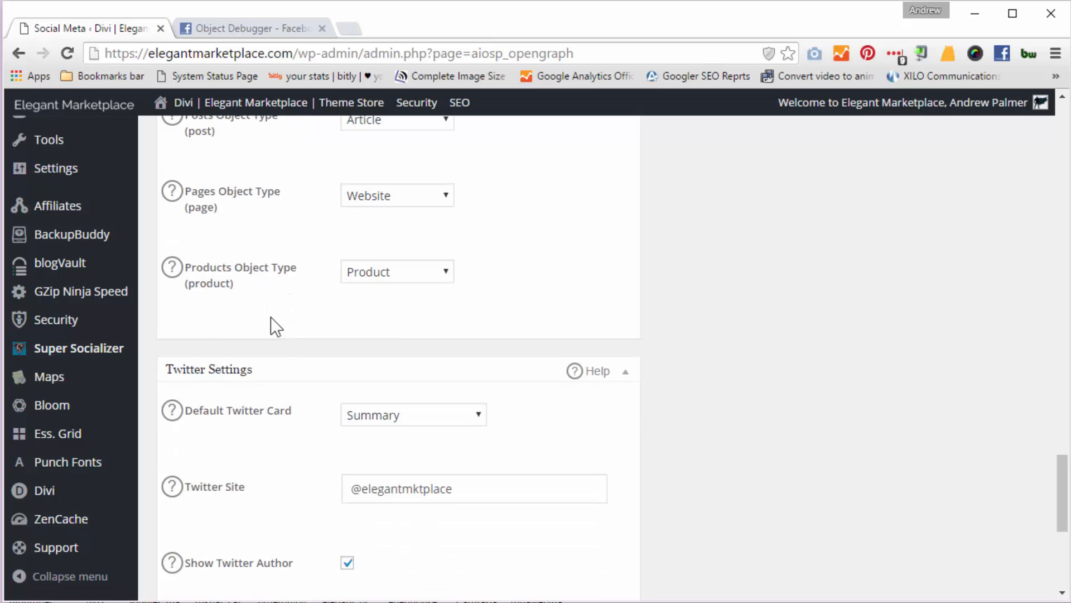
pyautogui.scroll(-3)
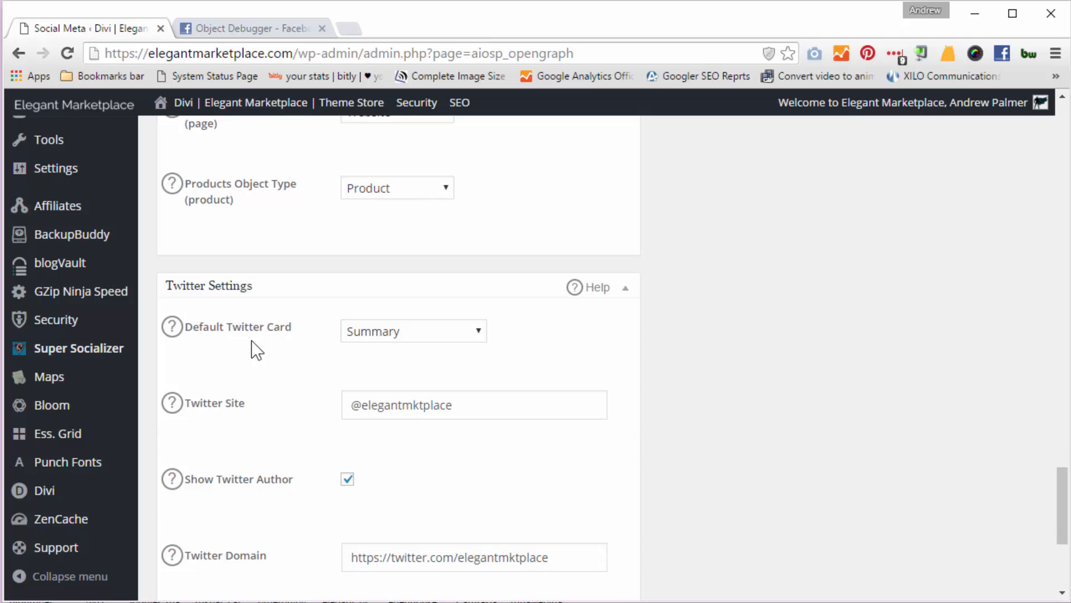
pyautogui.scroll(-3)
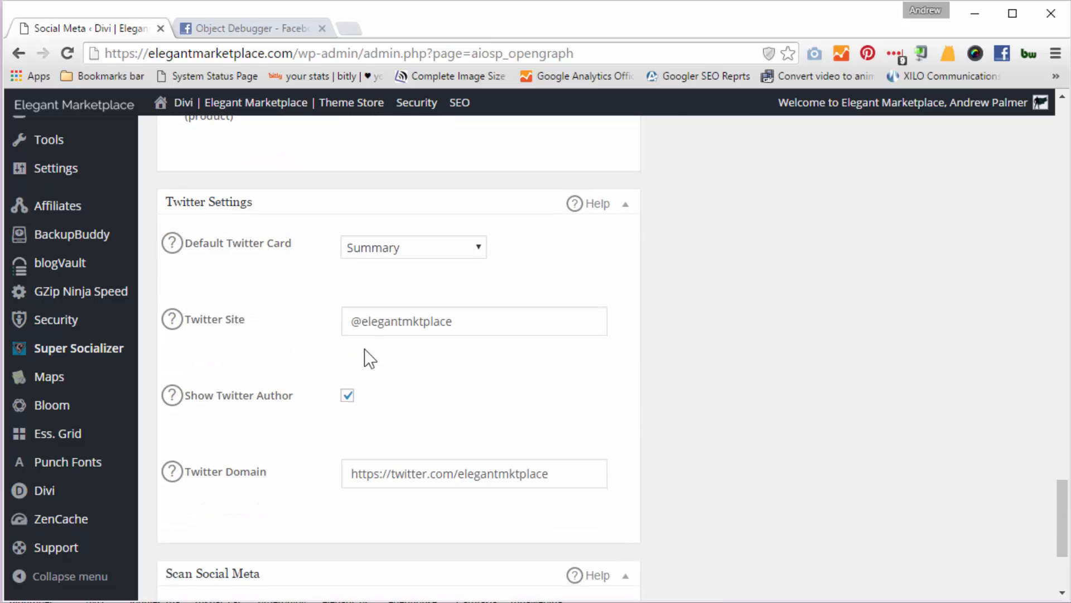
pyautogui.scroll(-3)
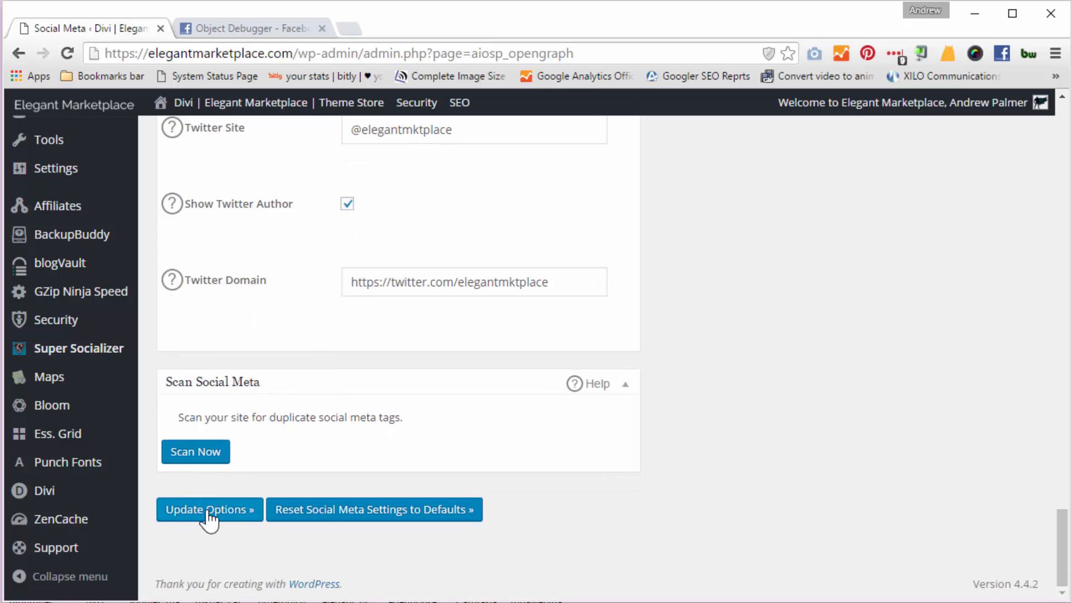
# - Save the Social Meta settings with Update Options
pyautogui.click(209, 509)
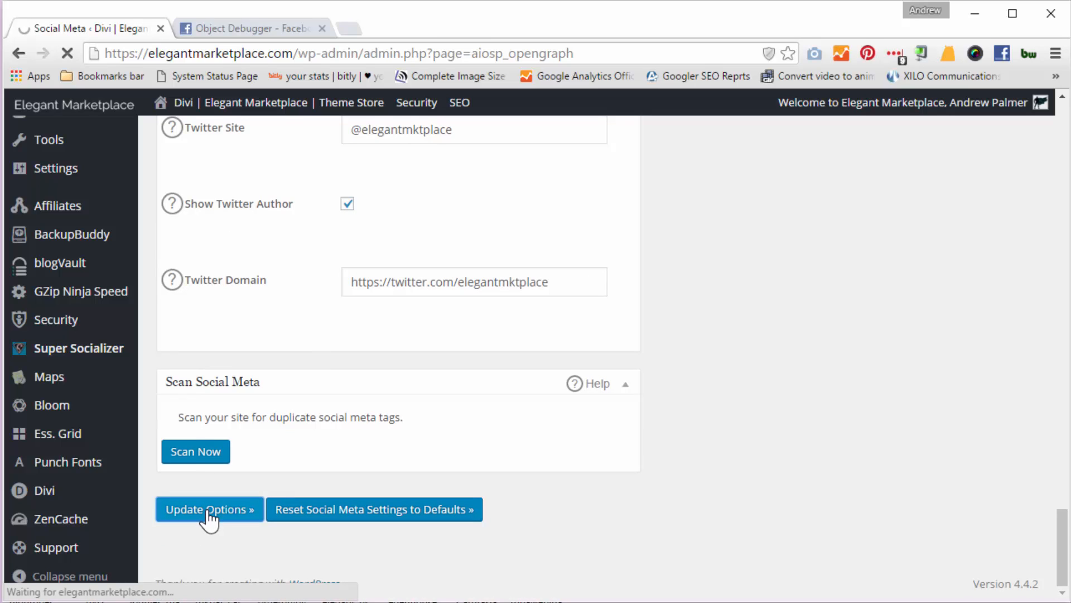
pyautogui.click(209, 509)
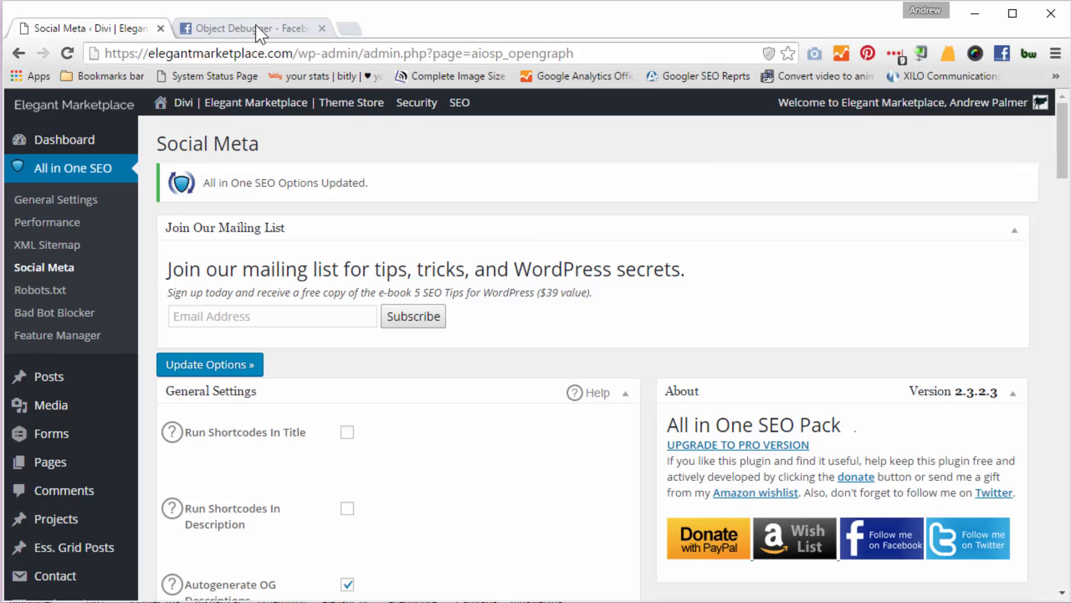
pyautogui.click(252, 28)
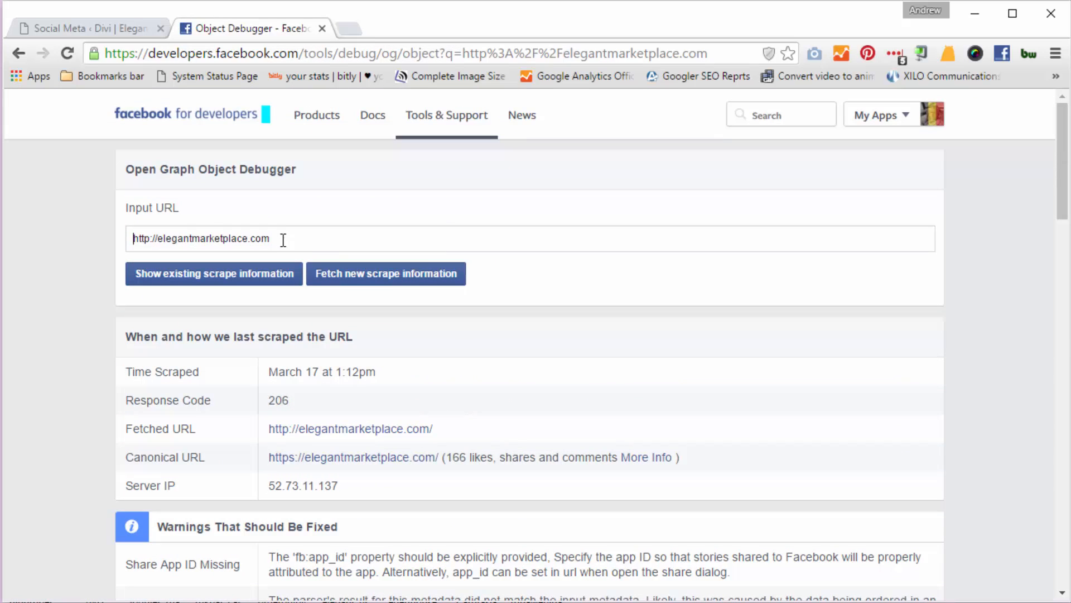
pyautogui.click(205, 238)
pyautogui.write('s')
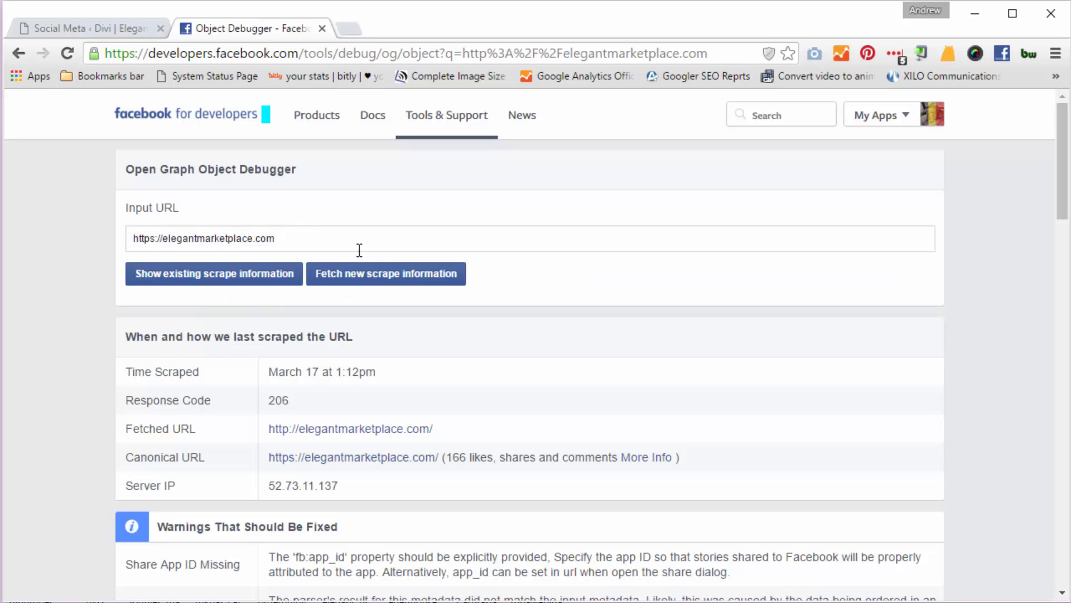
pyautogui.moveTo(399, 283)
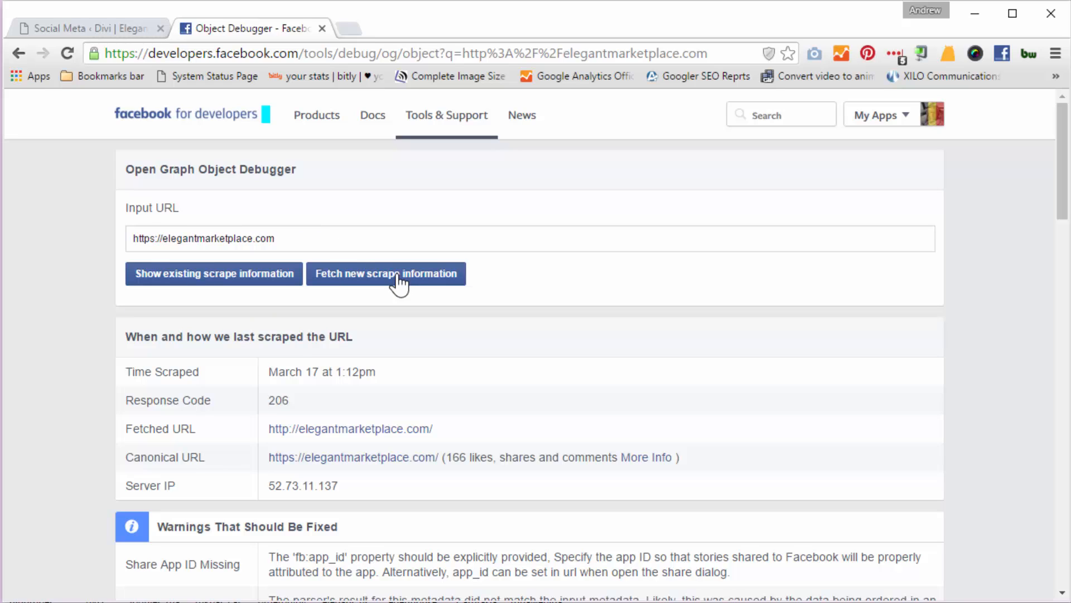
pyautogui.click(386, 273)
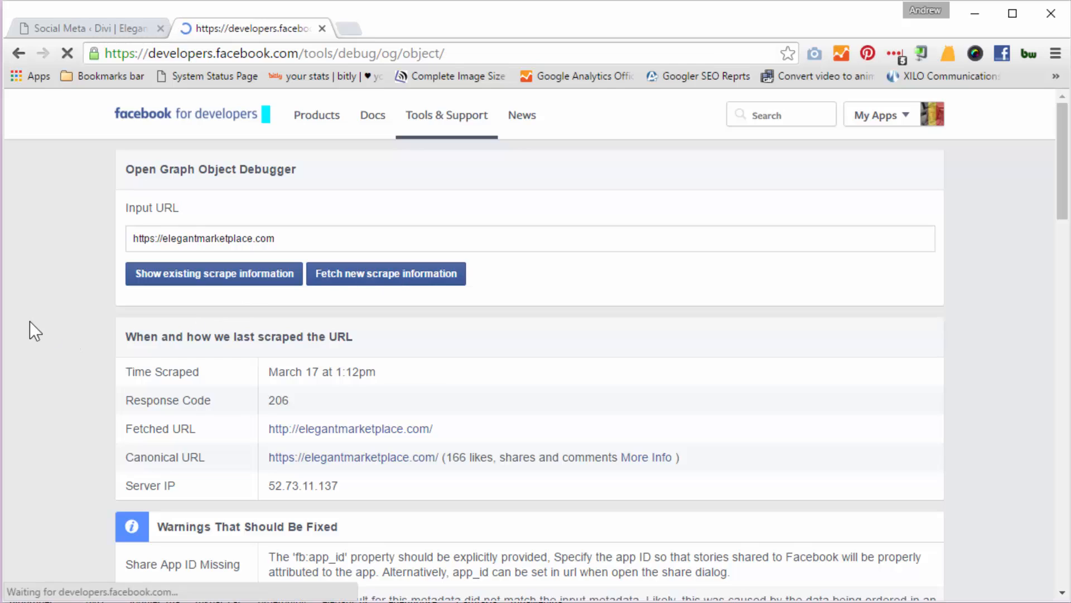
# - Review the fb:admins error and scroll to the 'Divi | Theme Store | Elegant Marketplace' share preview
pyautogui.click(385, 273)
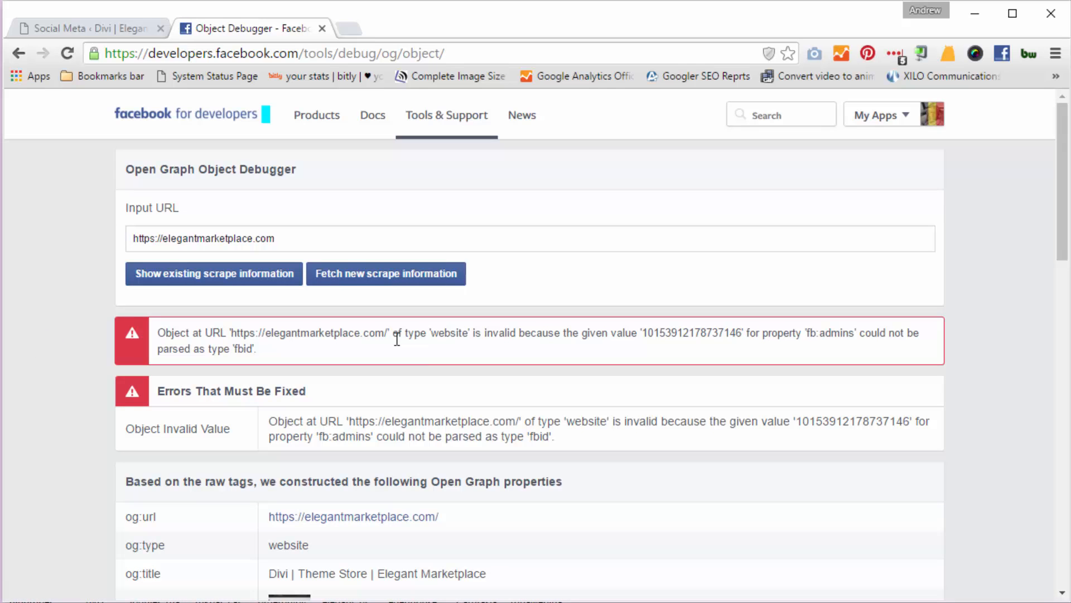
pyautogui.moveTo(520, 387)
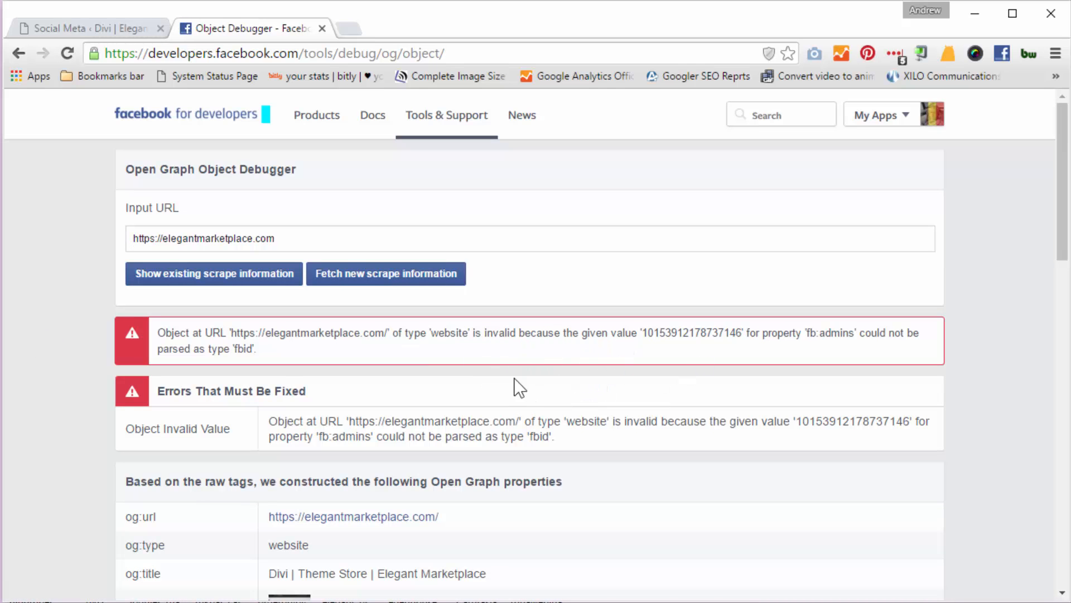
pyautogui.moveTo(97, 374)
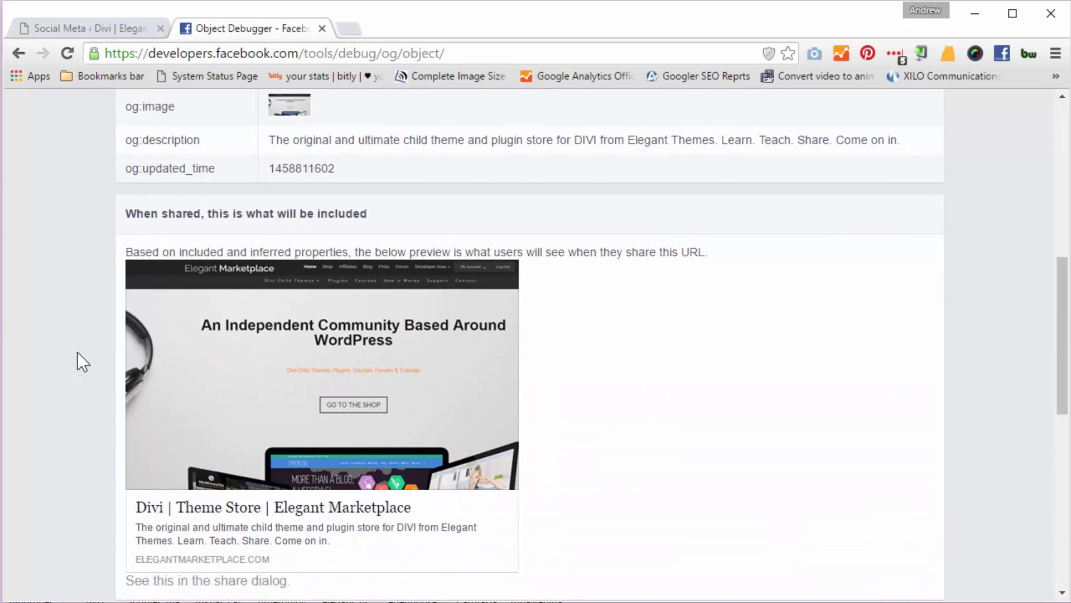
pyautogui.scroll(-3)
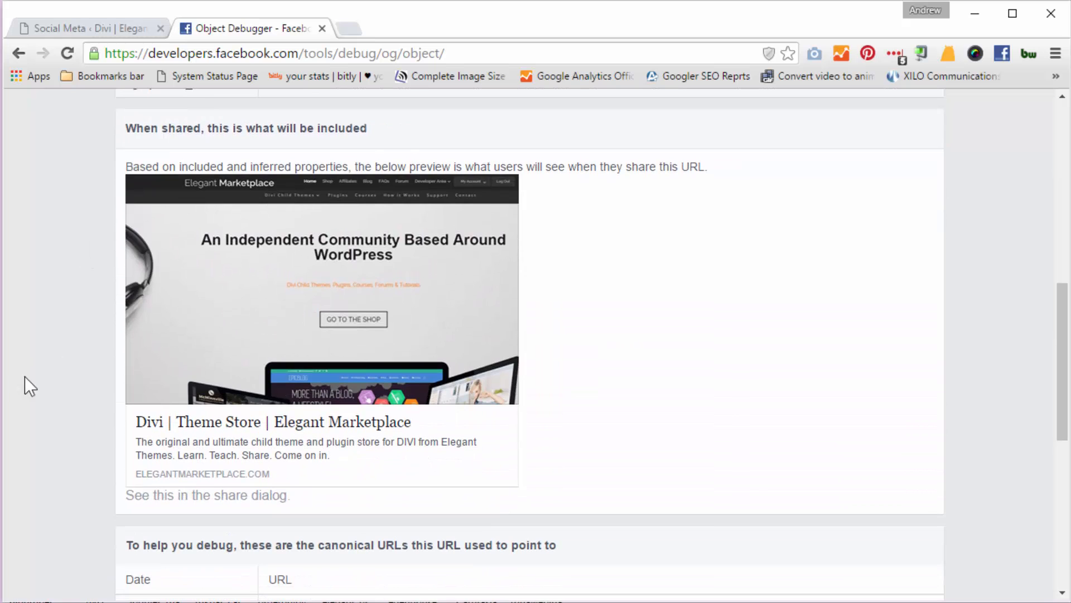
pyautogui.moveTo(92, 383)
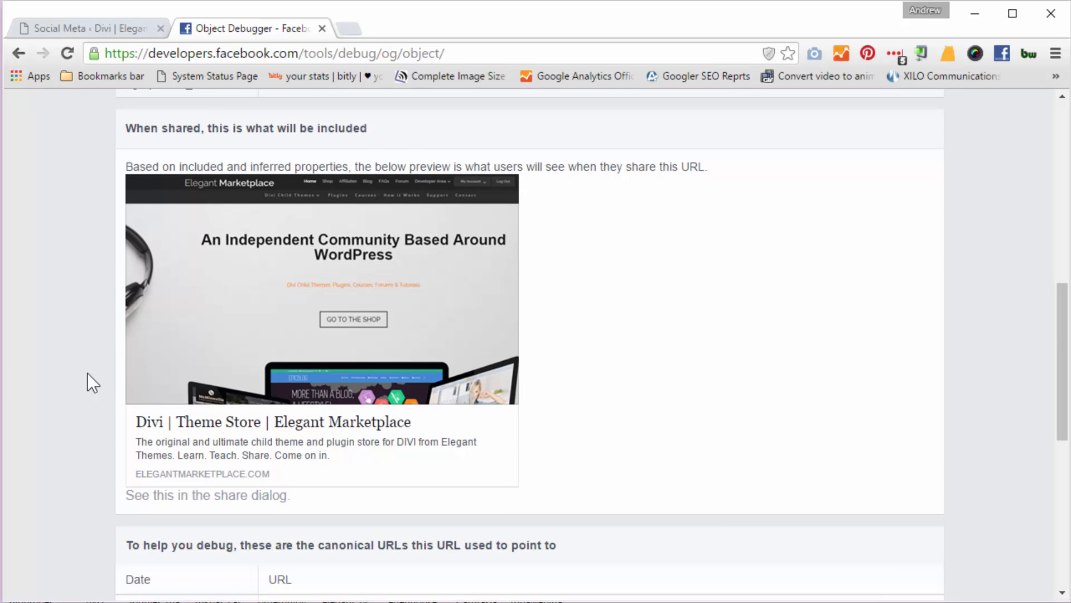
pyautogui.scroll(-3)
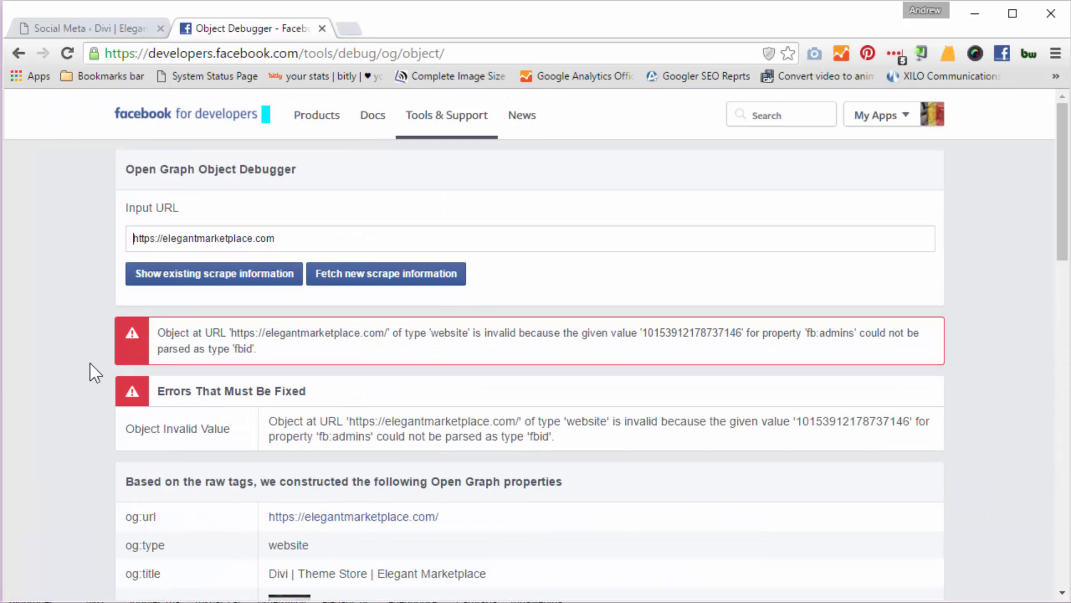
pyautogui.scroll(-3)
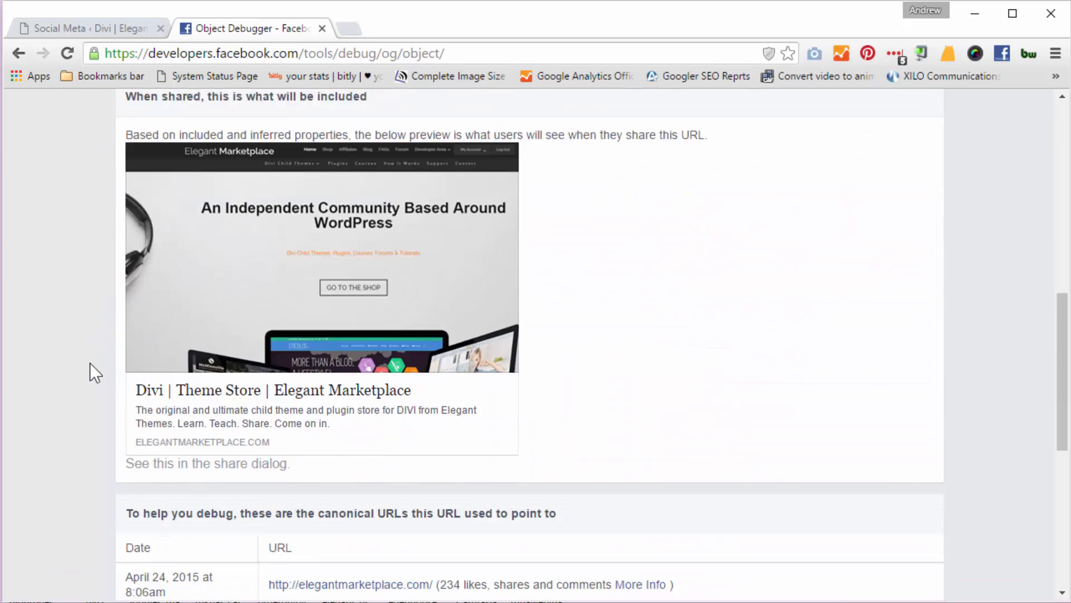
pyautogui.scroll(-3)
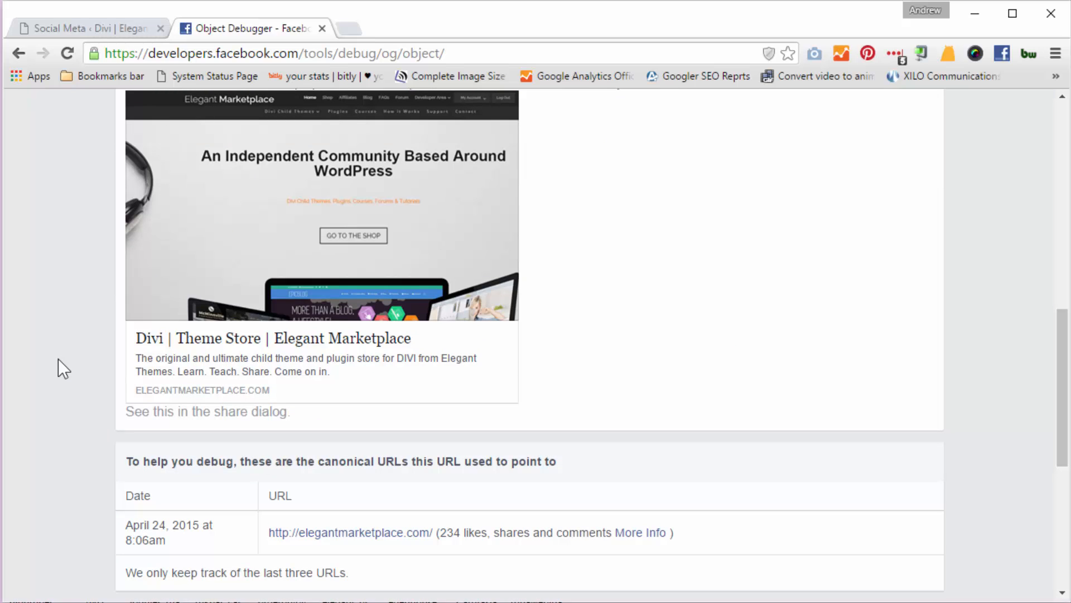
# - Return to the Social Meta settings tab showing the options-updated notice
pyautogui.click(82, 28)
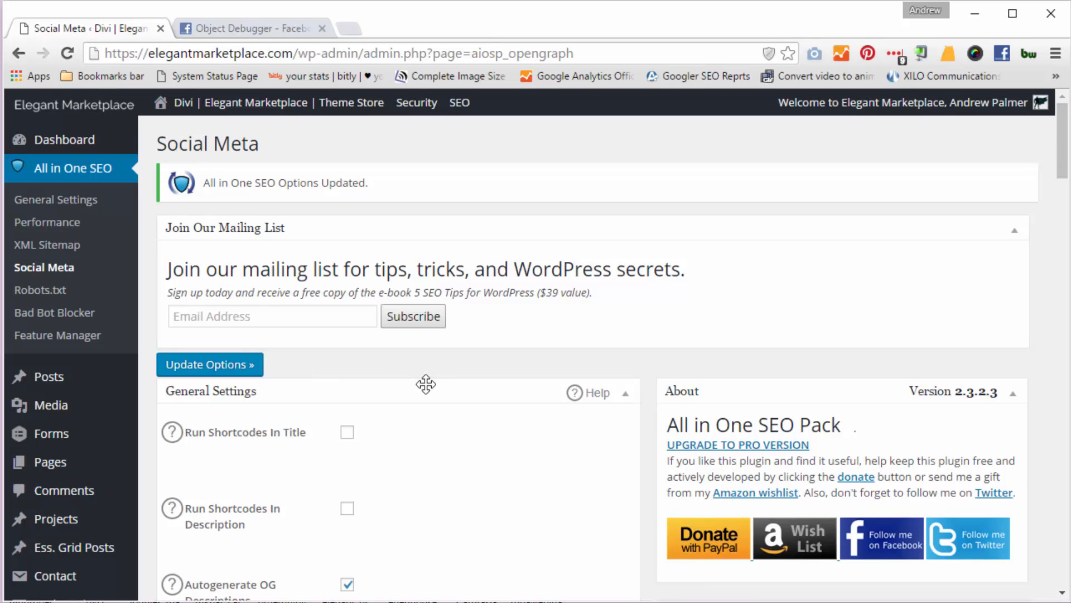
pyautogui.moveTo(485, 451)
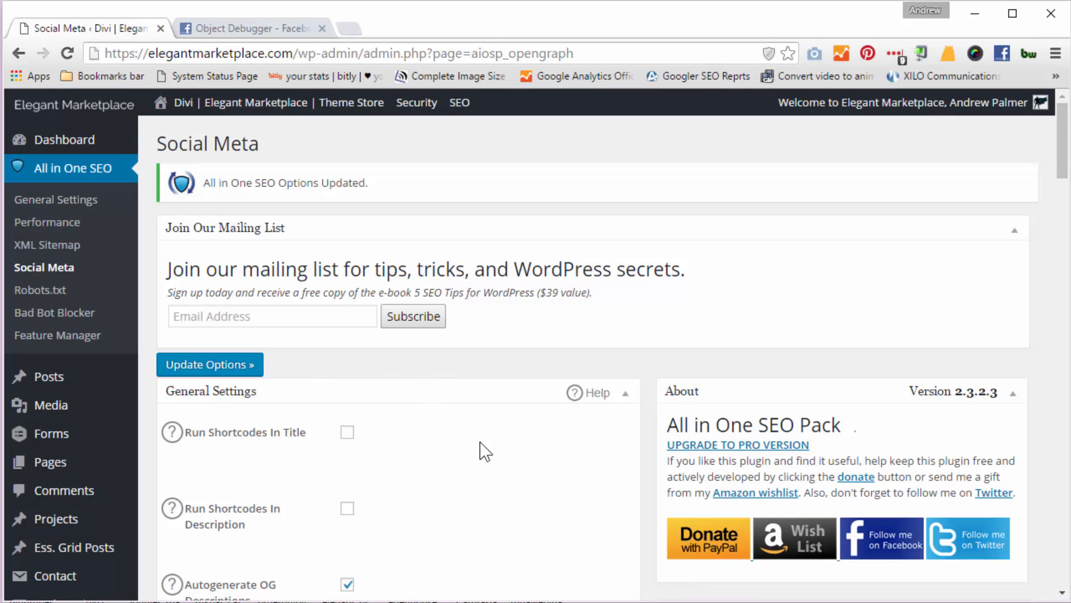